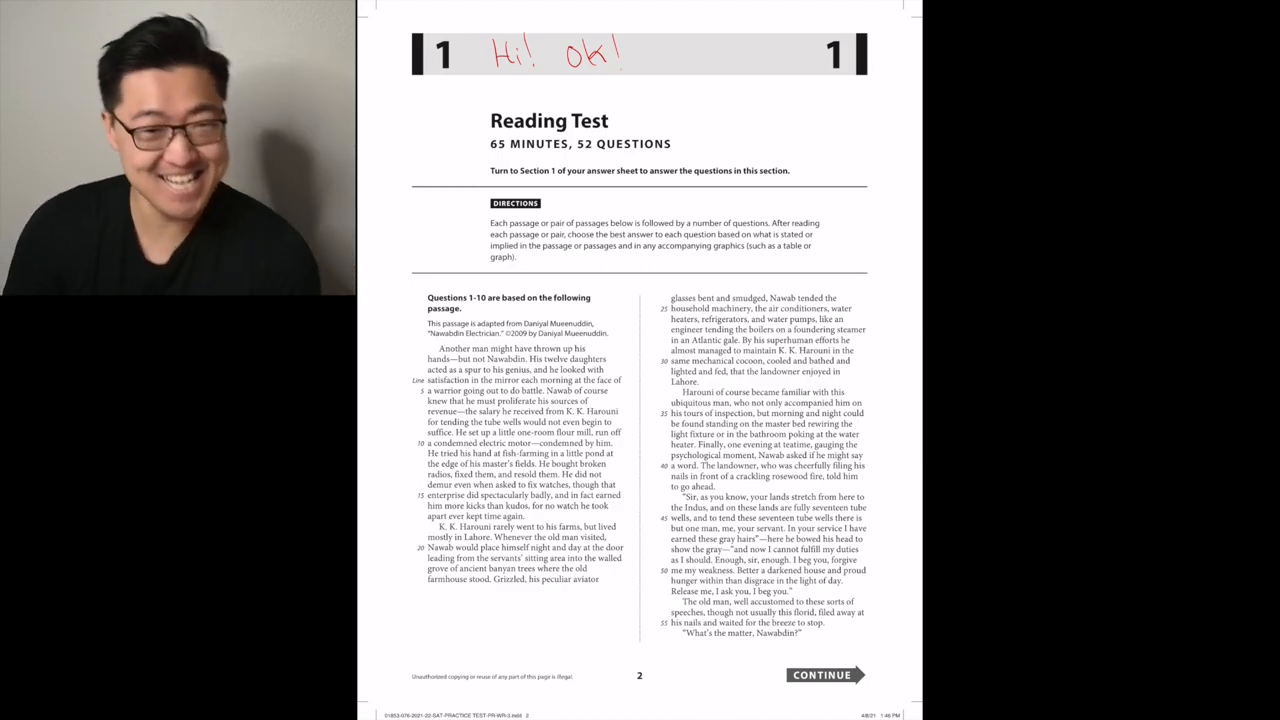
Confirm the pen tool and handwrite the red greeting atop page 2
text(Yes)
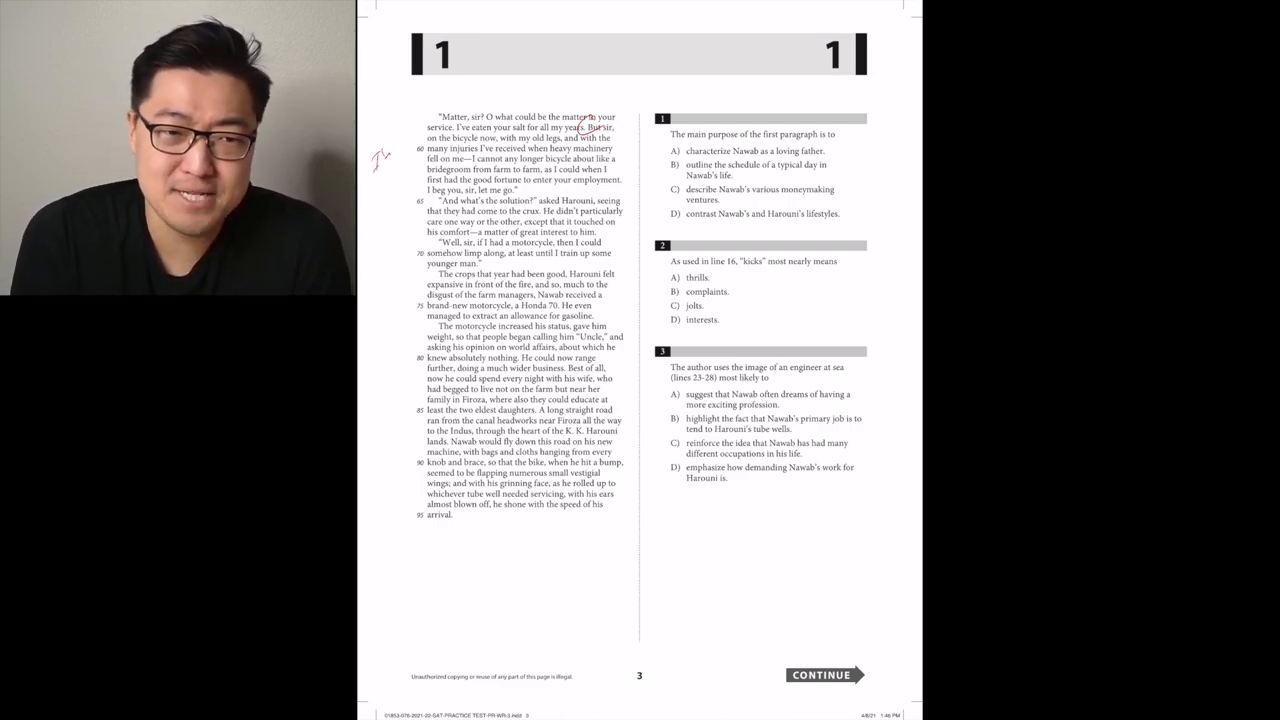
Jot a red note in the left margin beside the passage's opening lines on page 3
drag(384, 140, 400, 176)
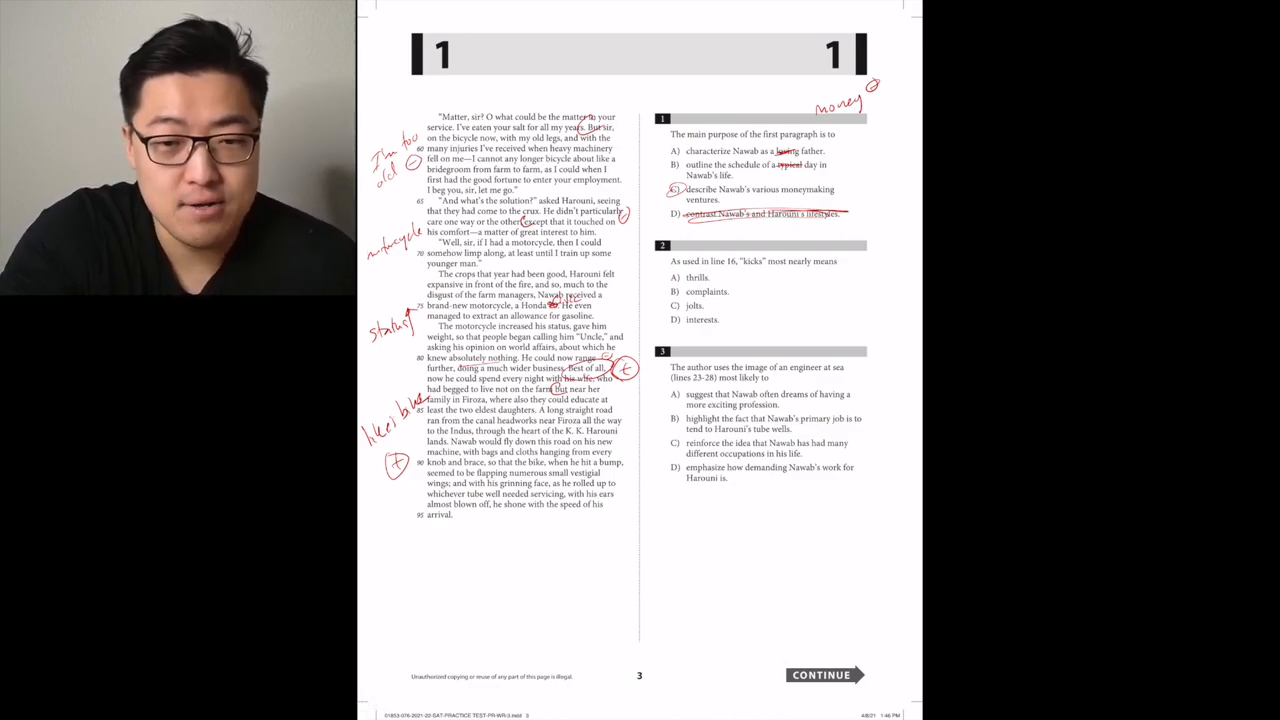
Circle 'complaints' for question 2 and note 'works hard' beside question 3
click(676, 292)
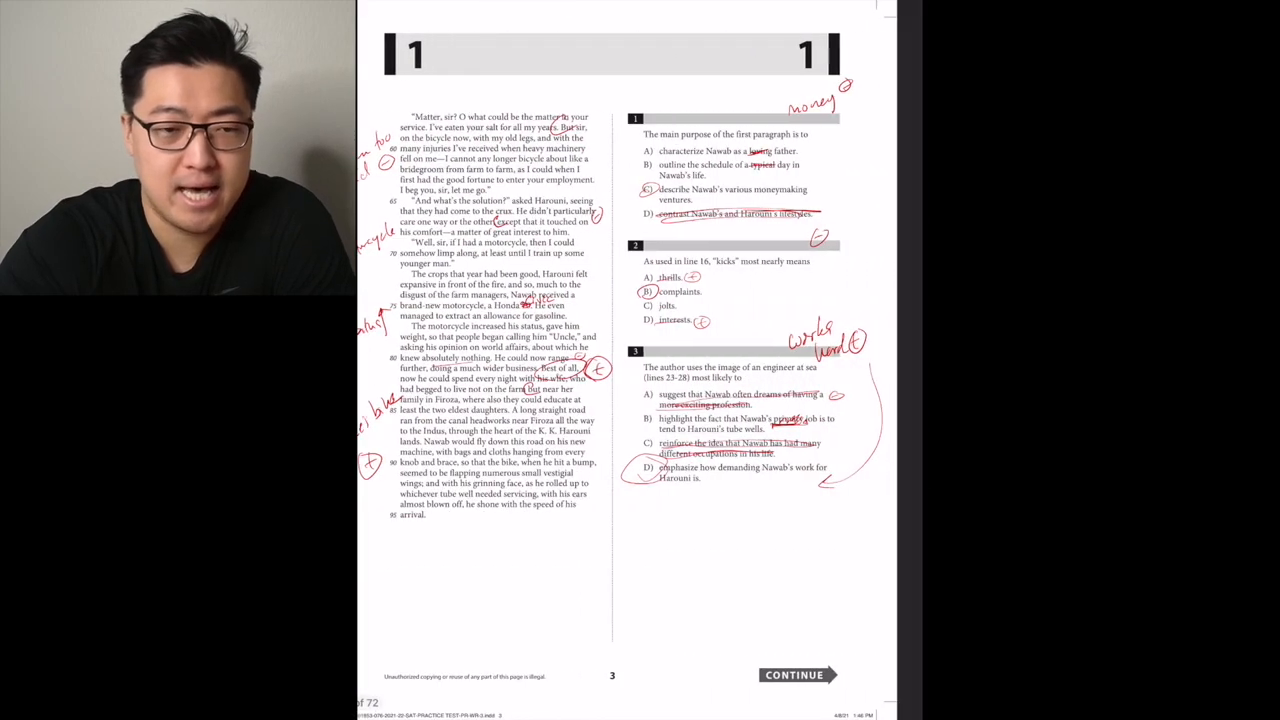
Move to page 4 and circle choice A on question 4, crossing out A on question 5
click(796, 674)
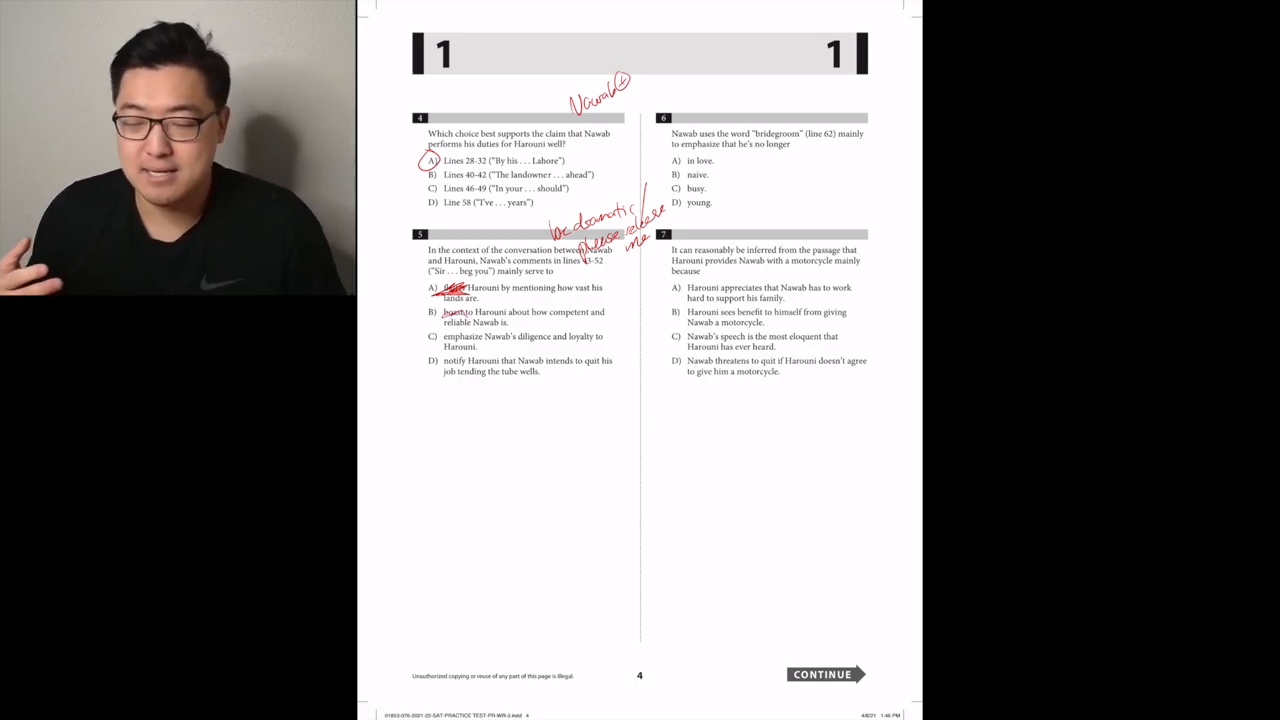
click(616, 312)
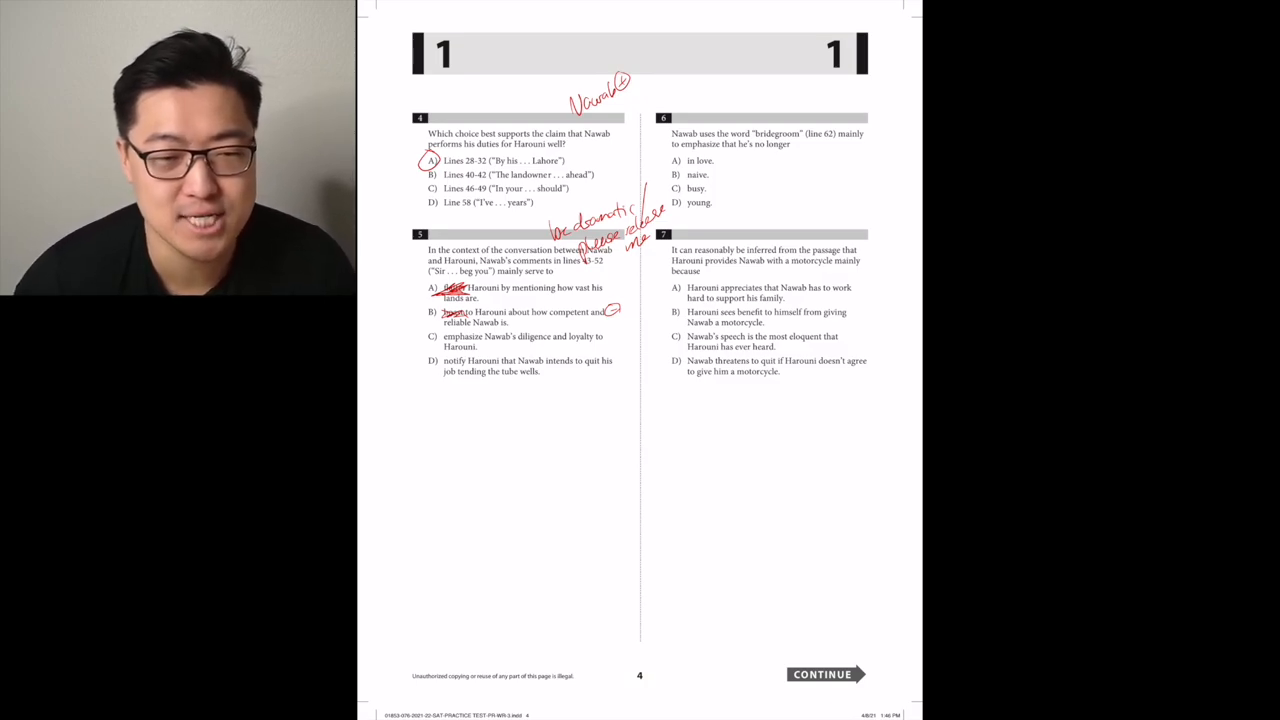
Circle C on question 5 and D ('young') on question 6, noting 'selfish' for question 7
drag(560, 364, 604, 368)
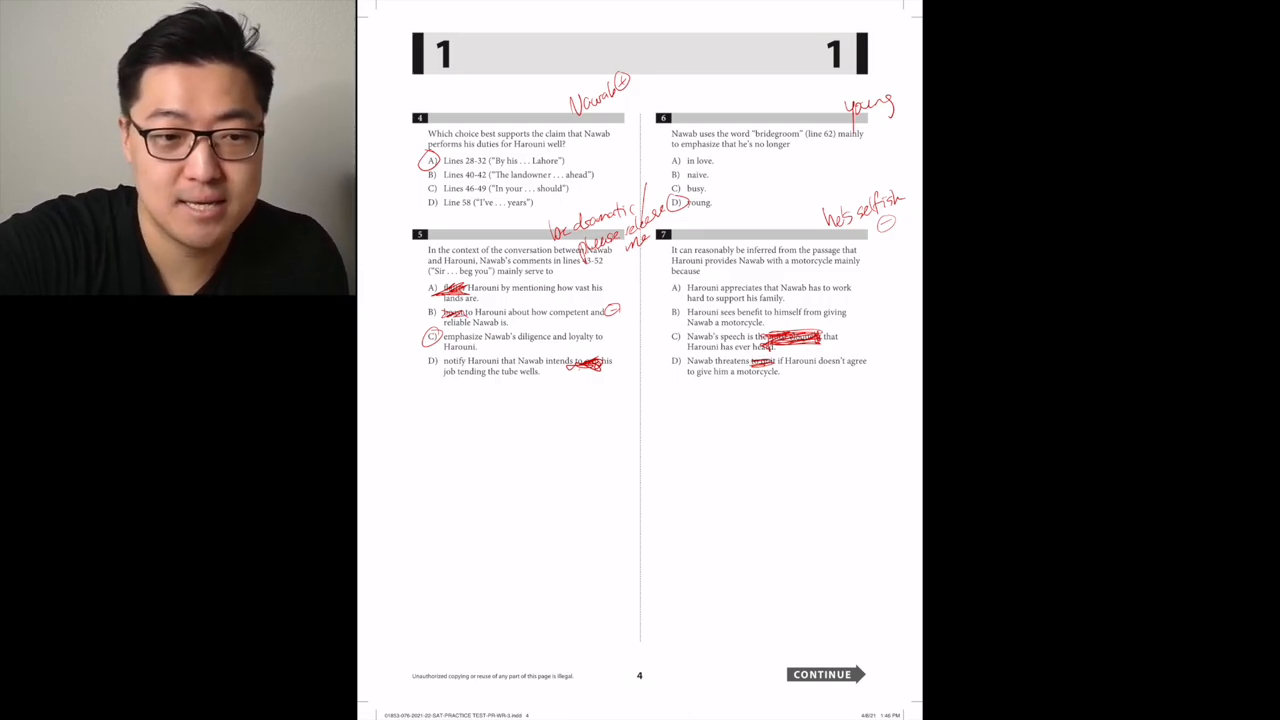
click(676, 312)
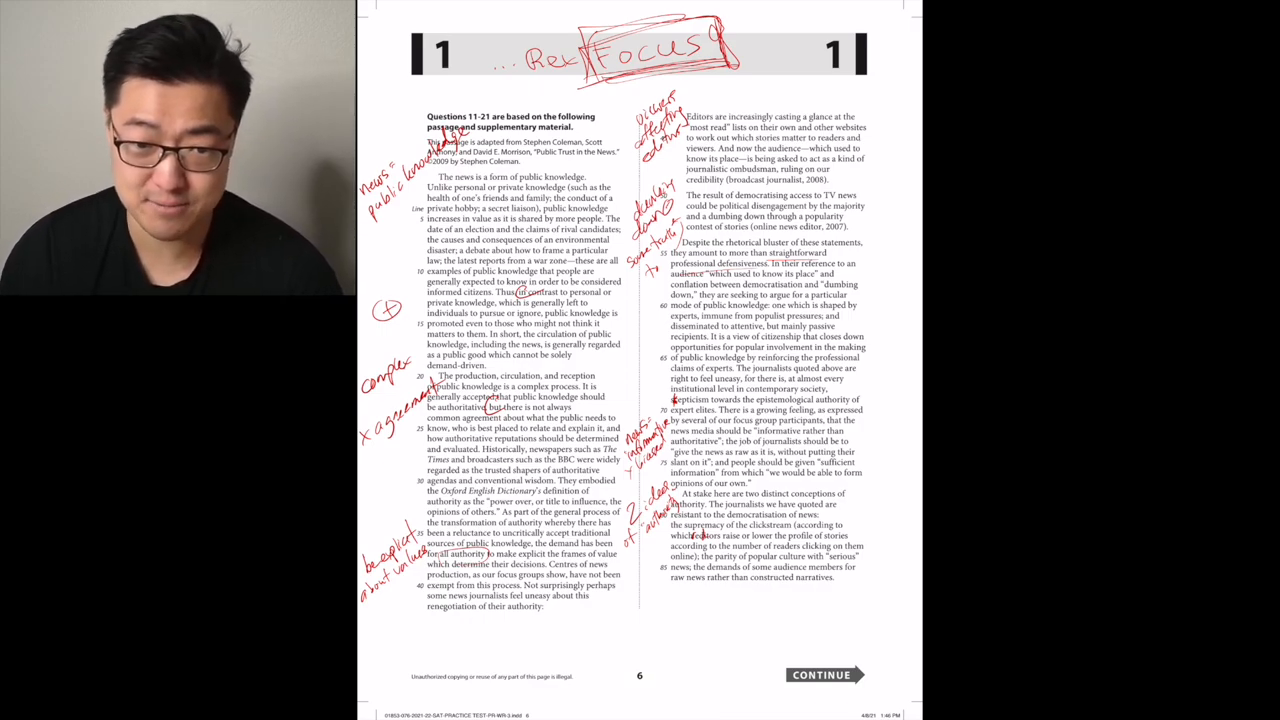
Finish the news-passage margin notes and advance to the page with questions 11–16
click(820, 674)
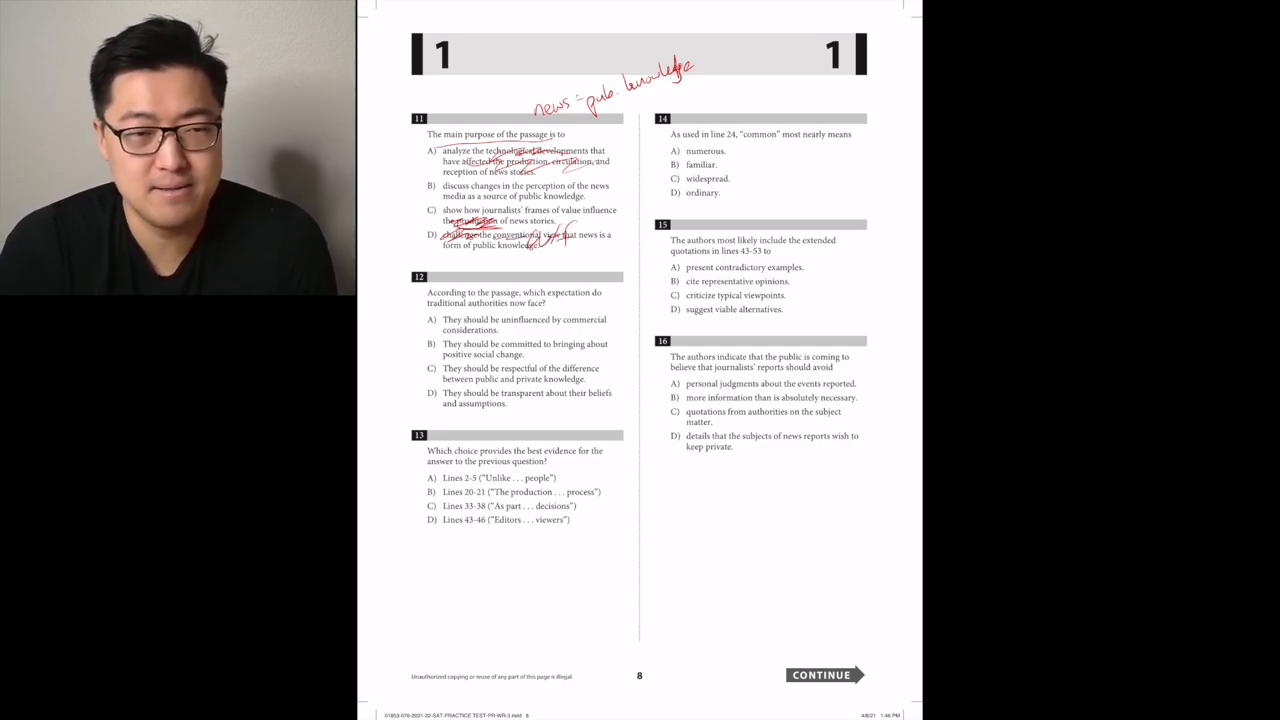
Write 'news: pub knowledge' above question 11 and strike out choices A and D
drag(424, 180, 440, 192)
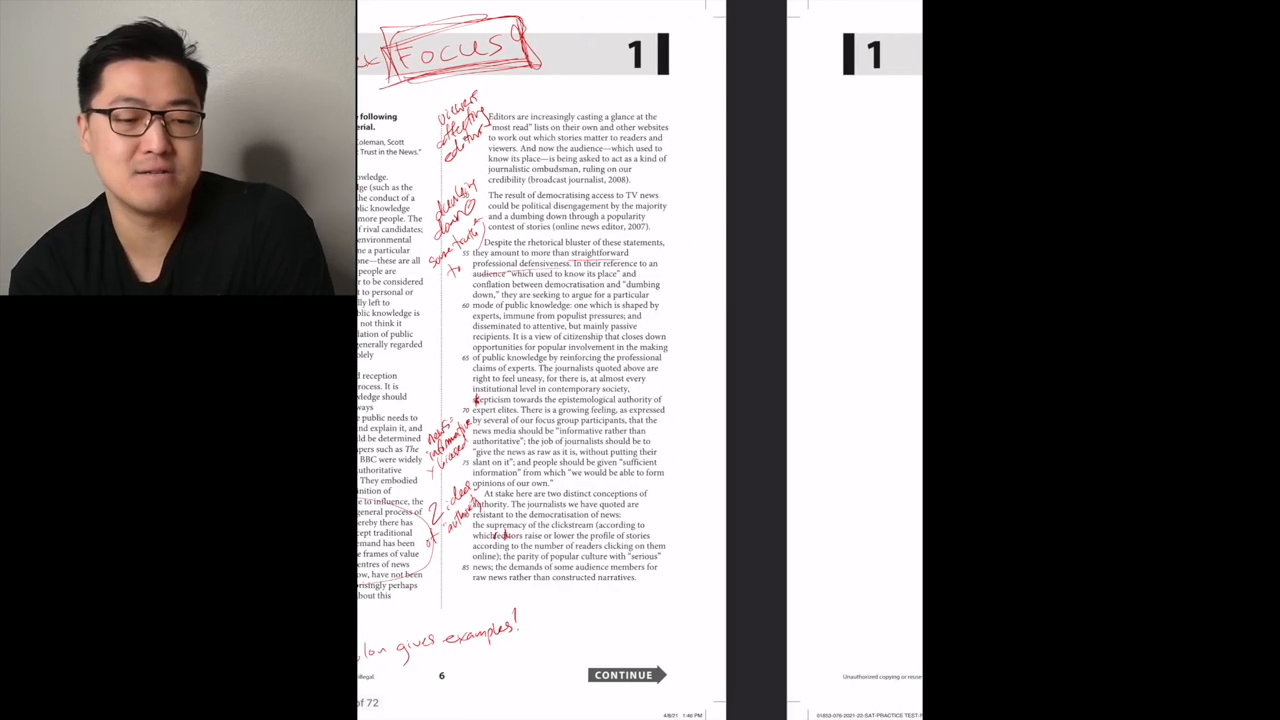
scroll(down, 3)
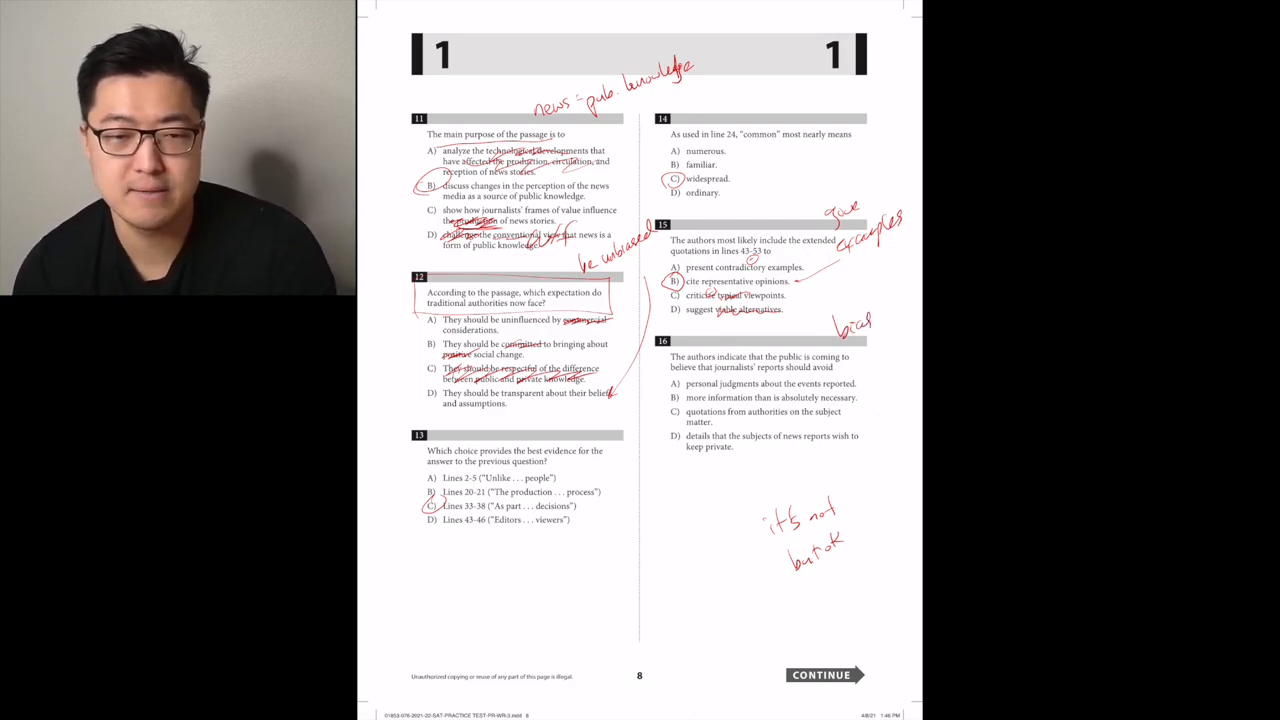
Cross out B and C on question 16, bracket D, and advance to questions 17–21
click(674, 384)
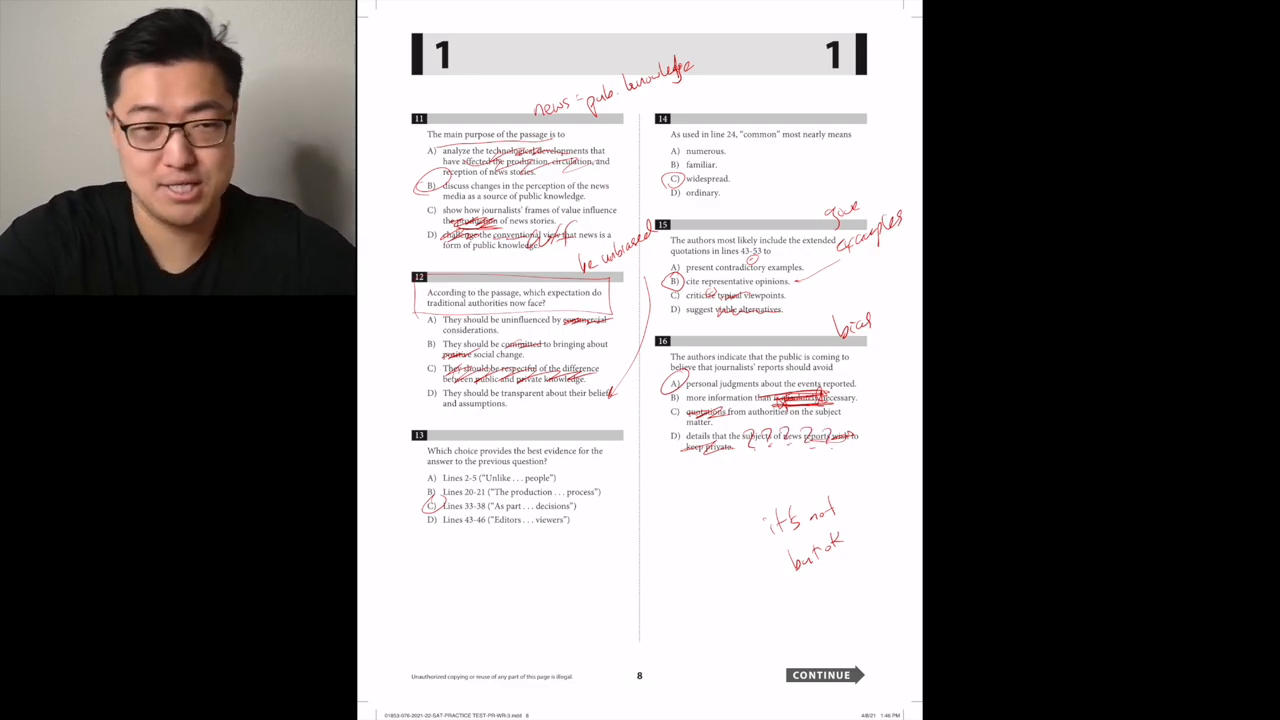
click(820, 674)
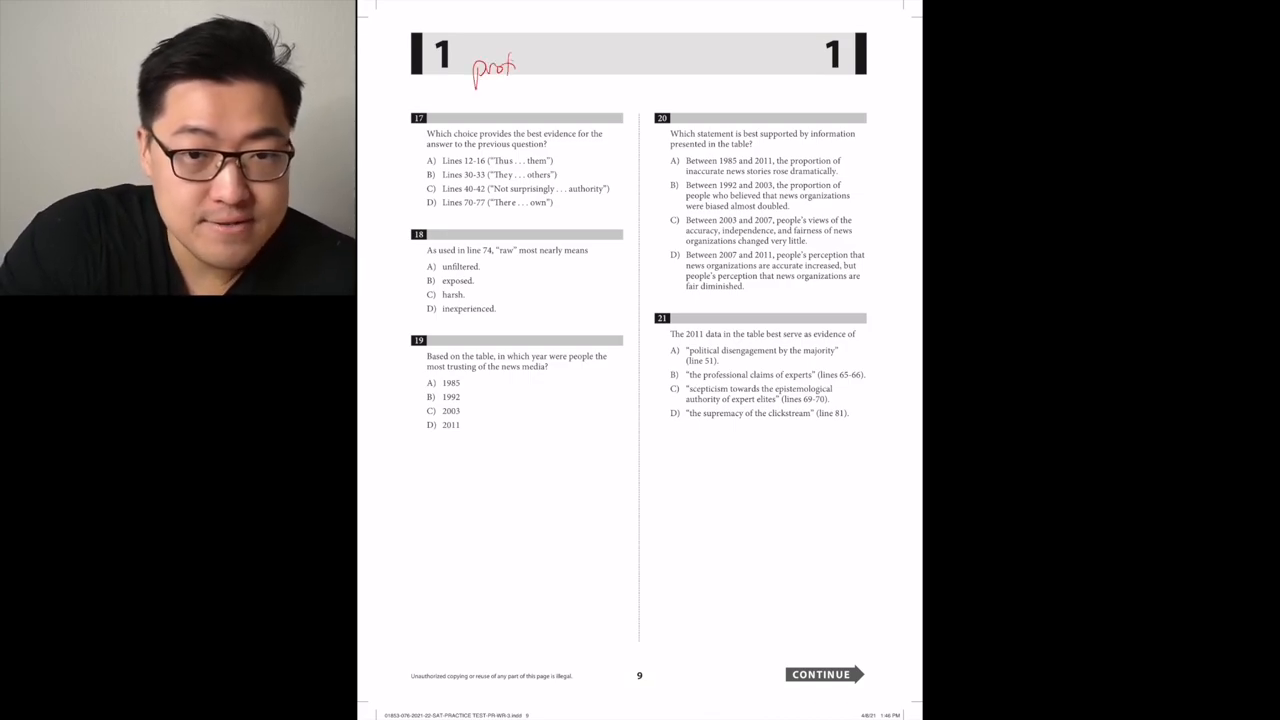
text(p: if you turn the)
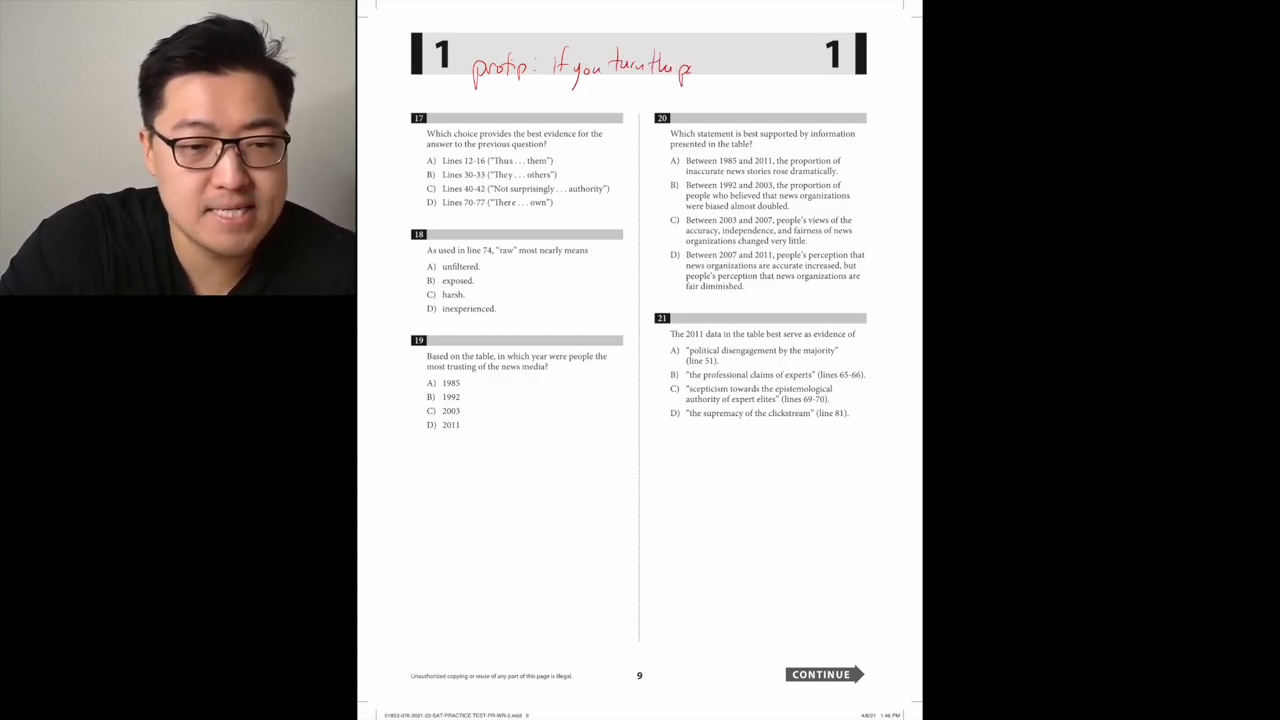
text(page you)
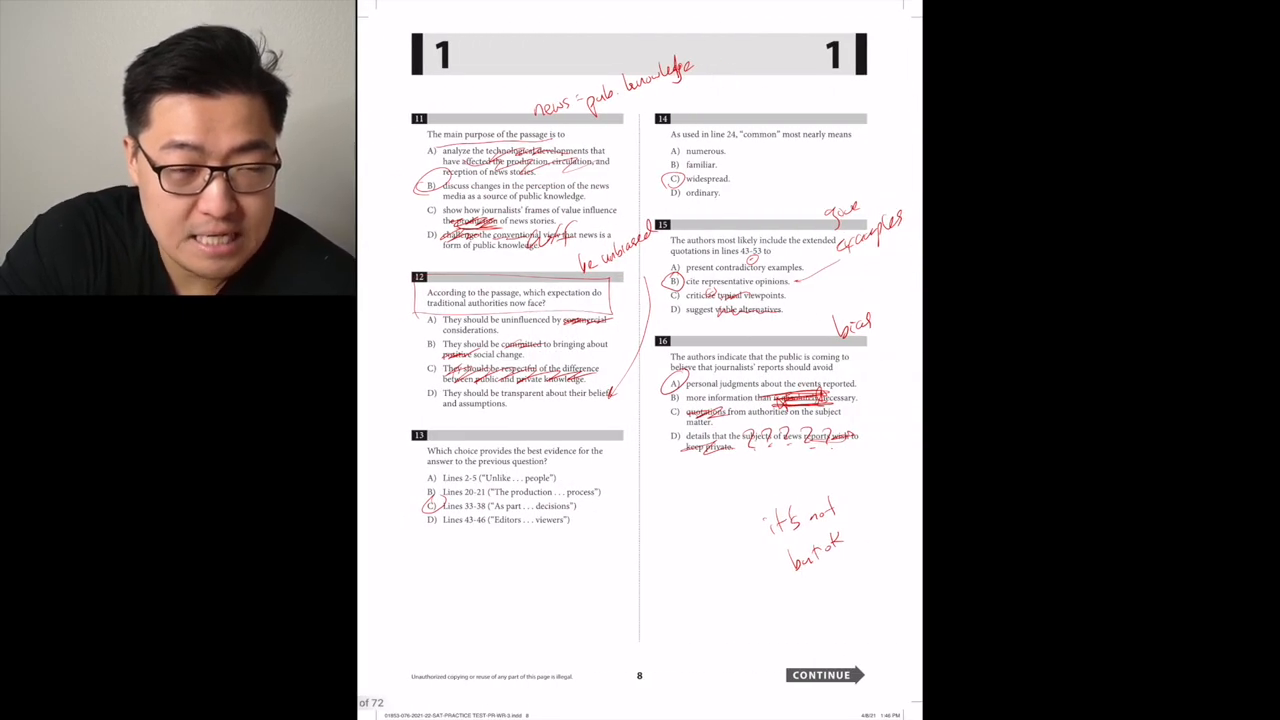
click(820, 674)
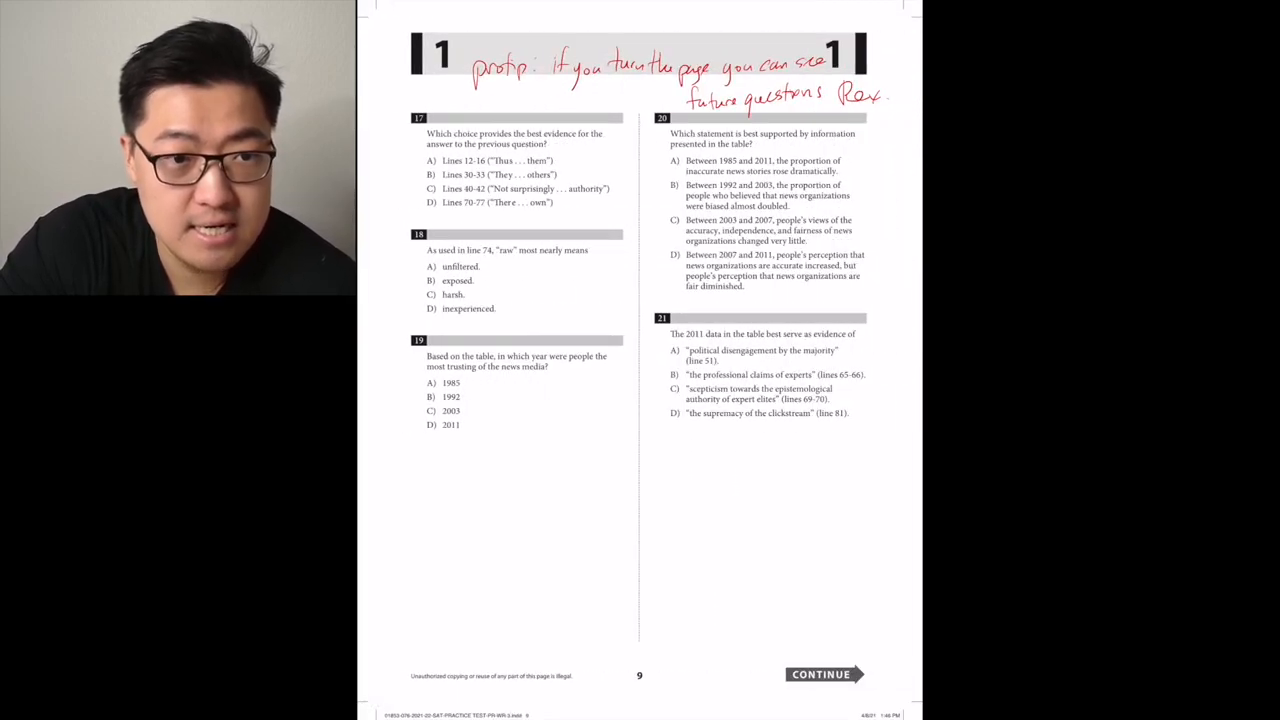
click(430, 202)
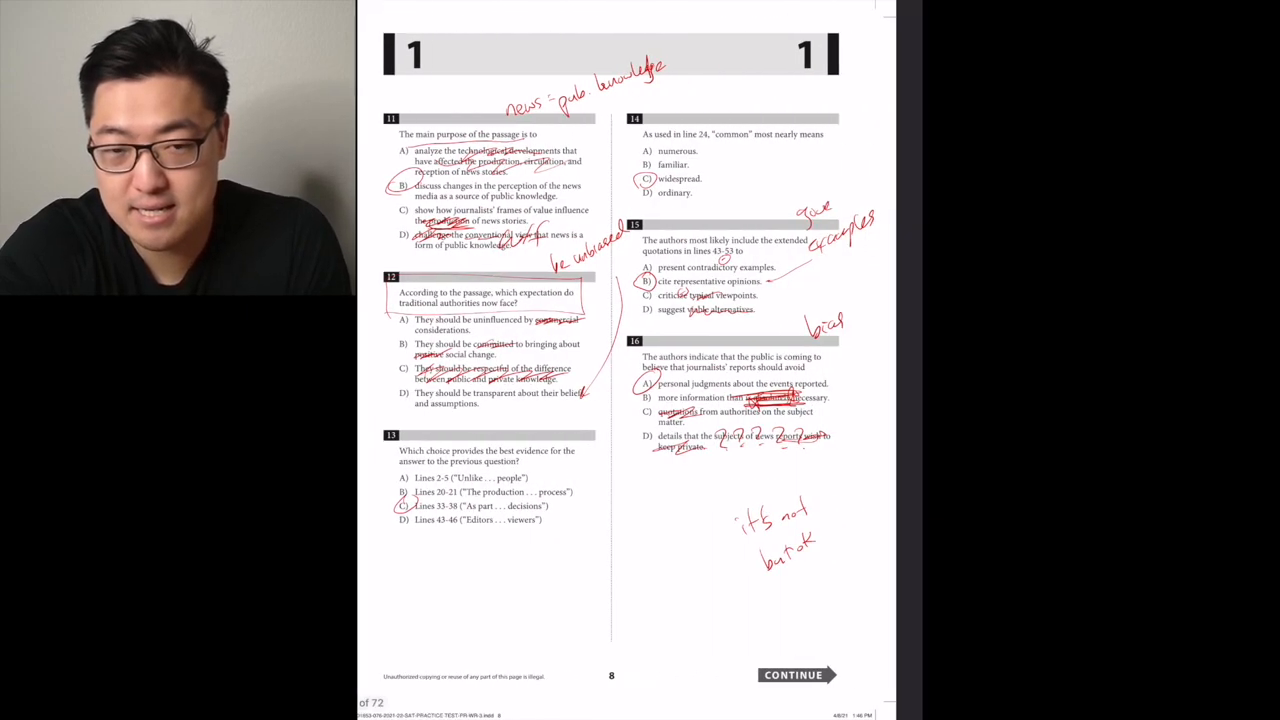
Circle the 1997 and 2003 values in the page 7 table's last two rows, then return to the questions
click(792, 674)
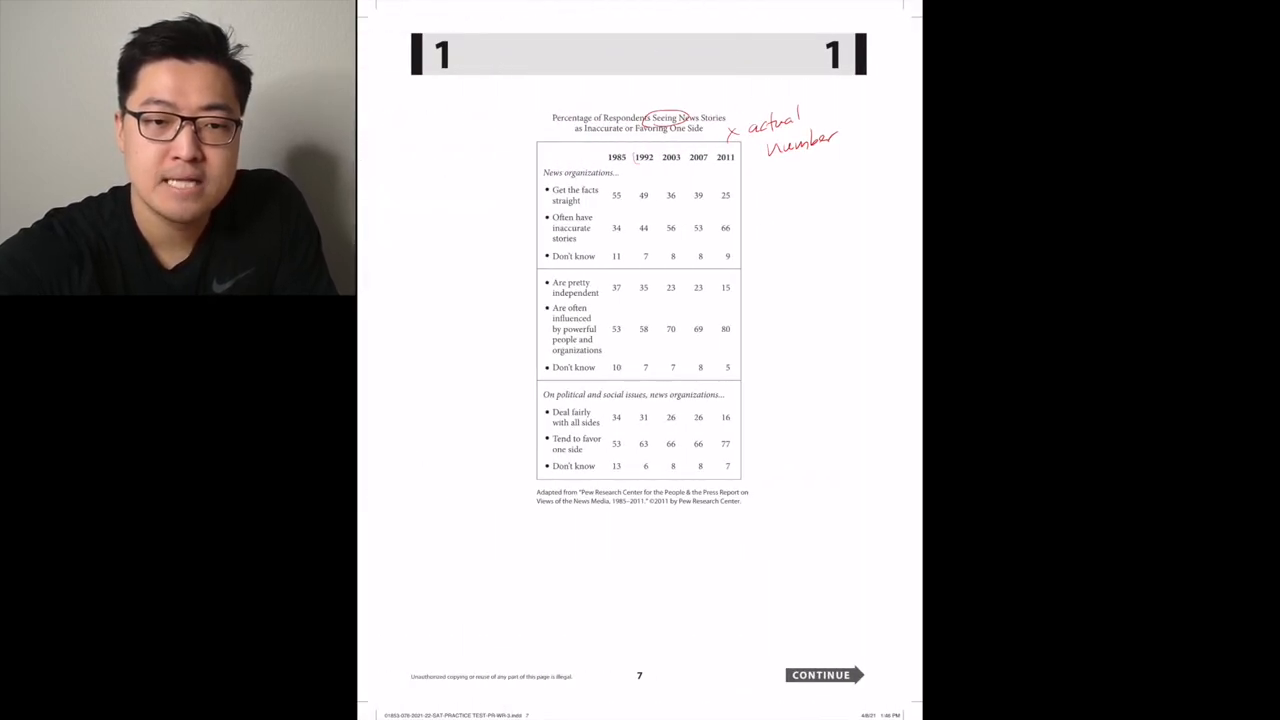
drag(644, 156, 672, 156)
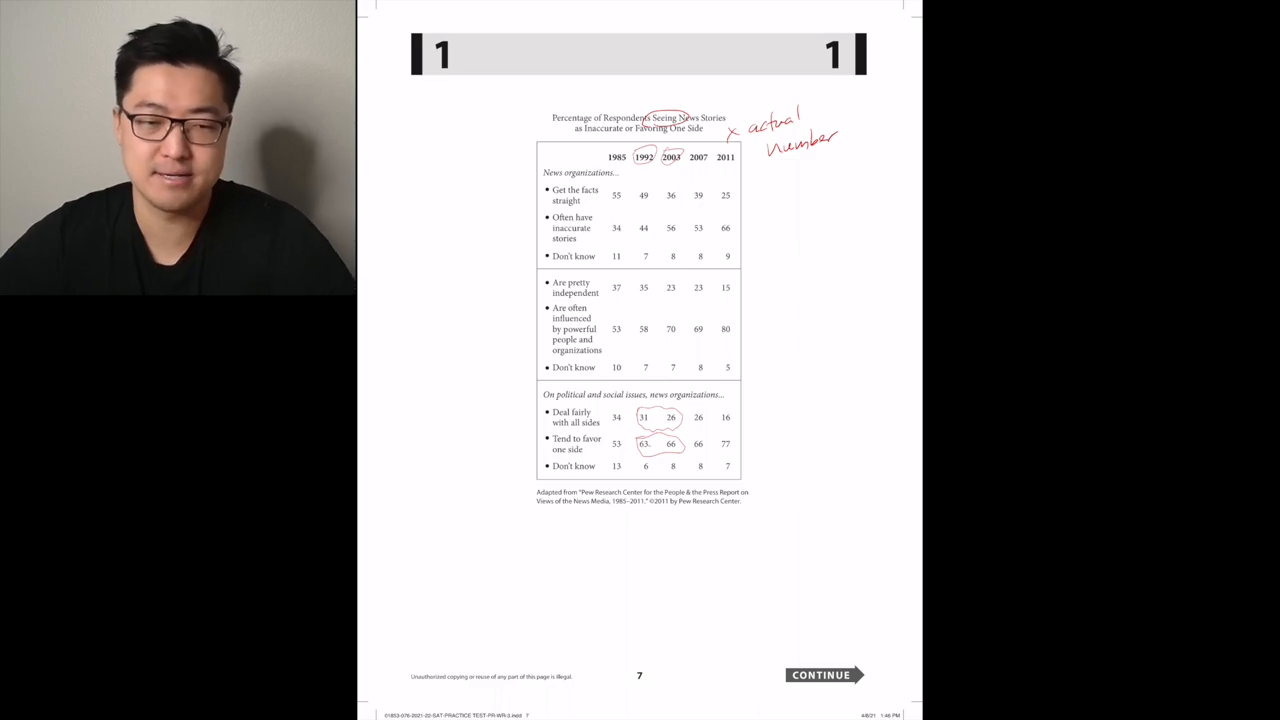
click(822, 674)
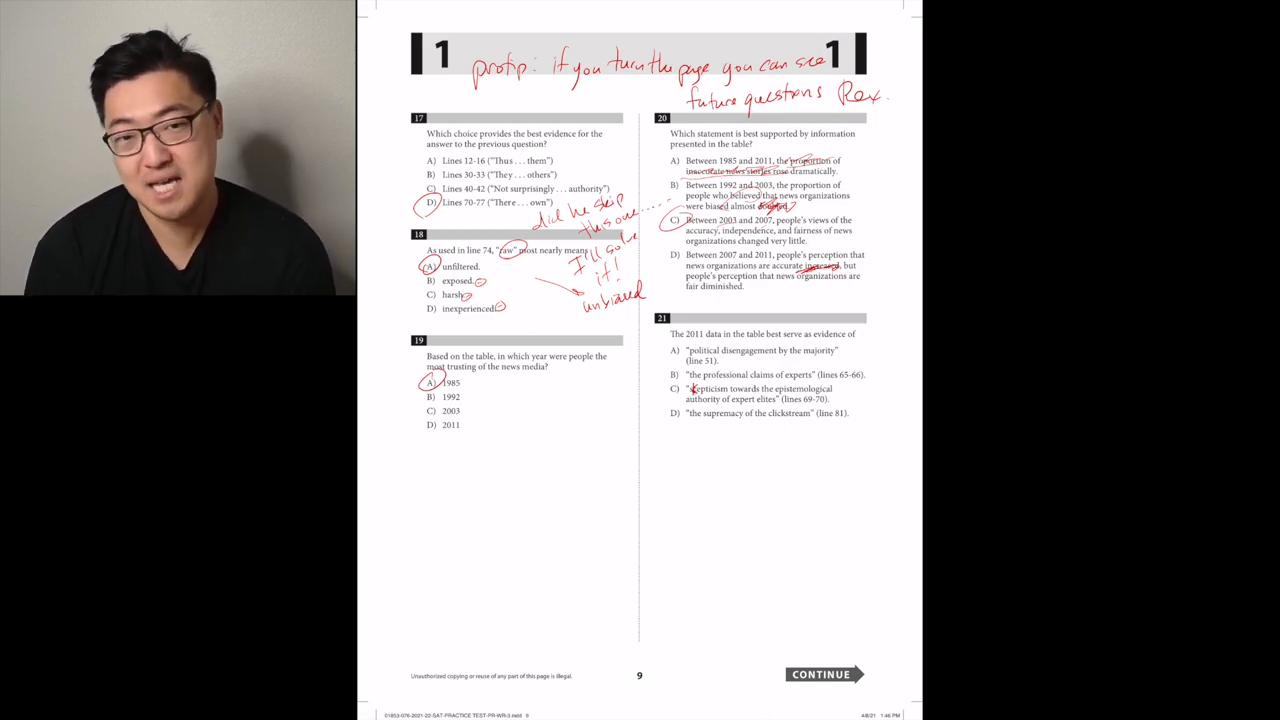
Circle choice C on question 21 and begin the 'tip #2: can't get 1600 unless...' note
click(676, 388)
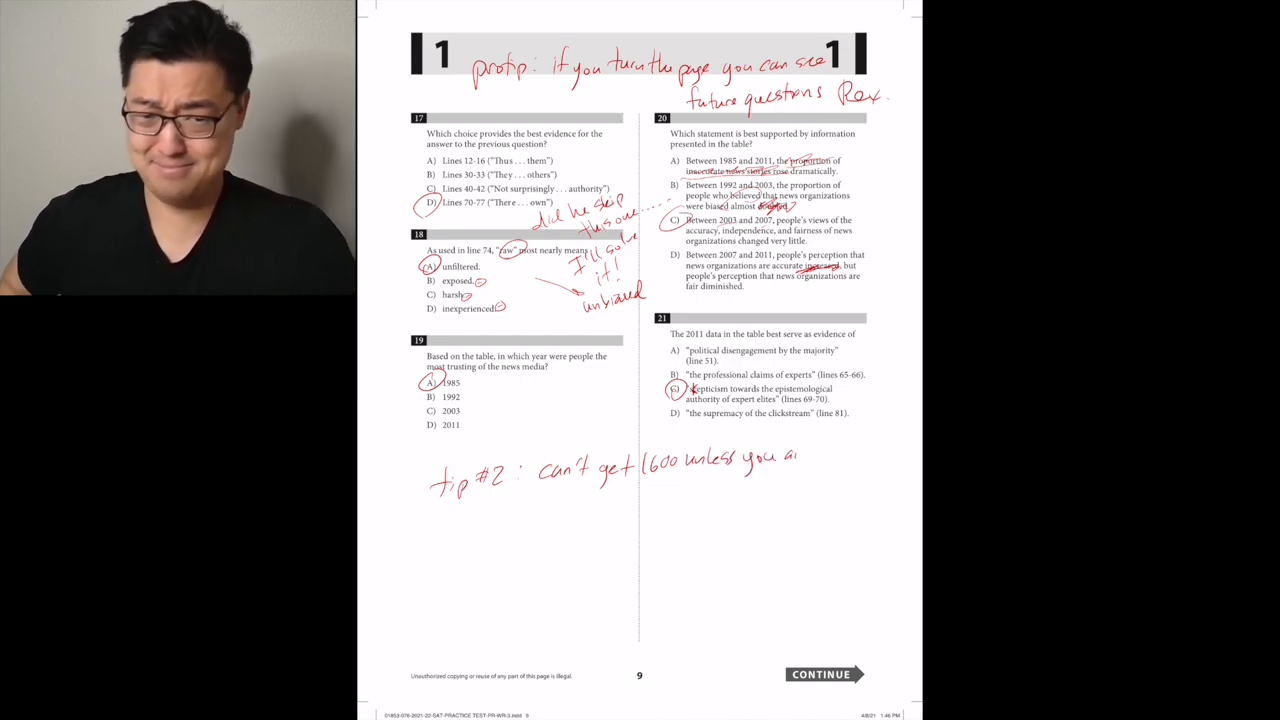
Finish the handwritten tip with 'answer all the questions' and move down to page 10's gourd passage
text(answer)
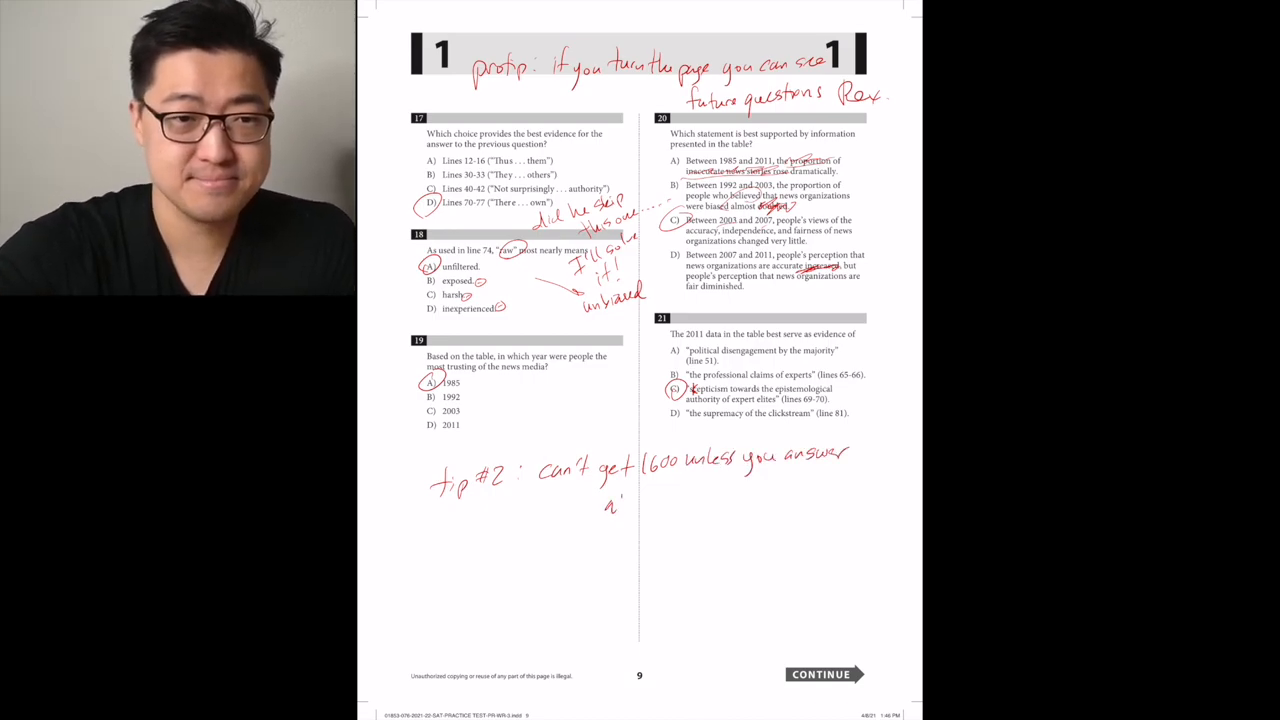
text(all the qu)
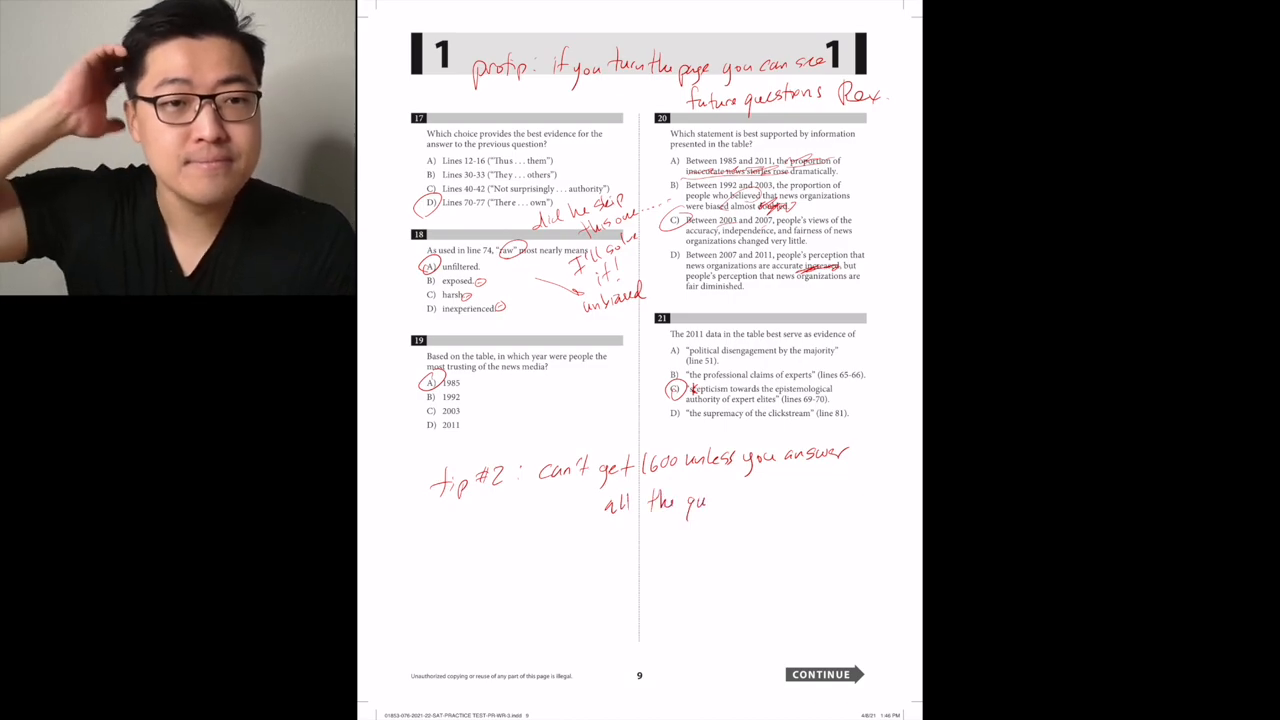
text(questions.)
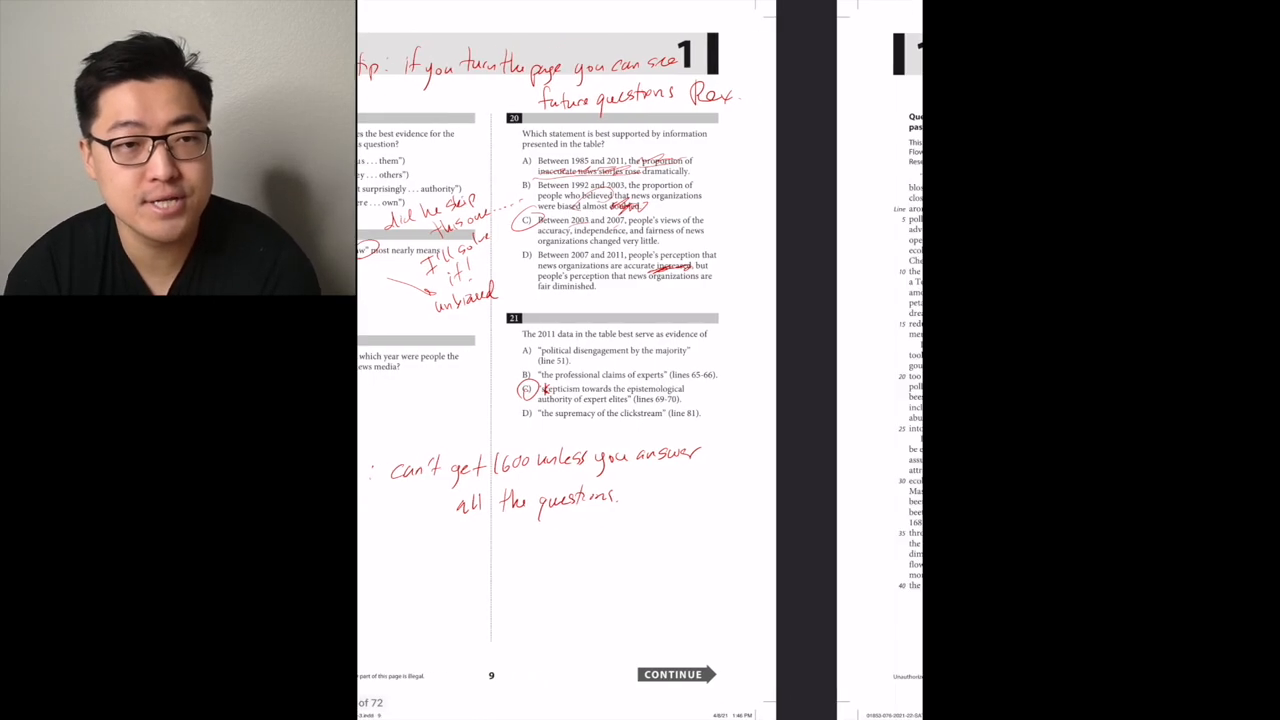
click(672, 674)
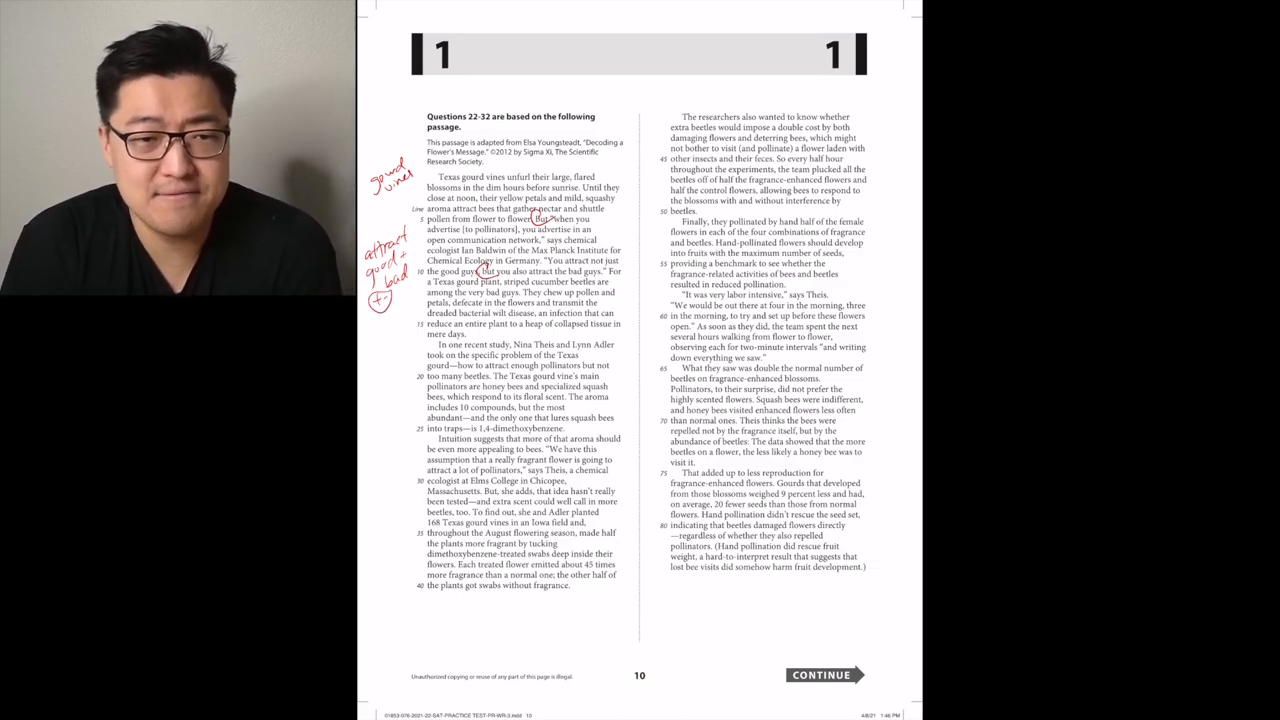
Underline an evidence line in the gourd passage's opening paragraph with the red pen
drag(516, 288, 618, 288)
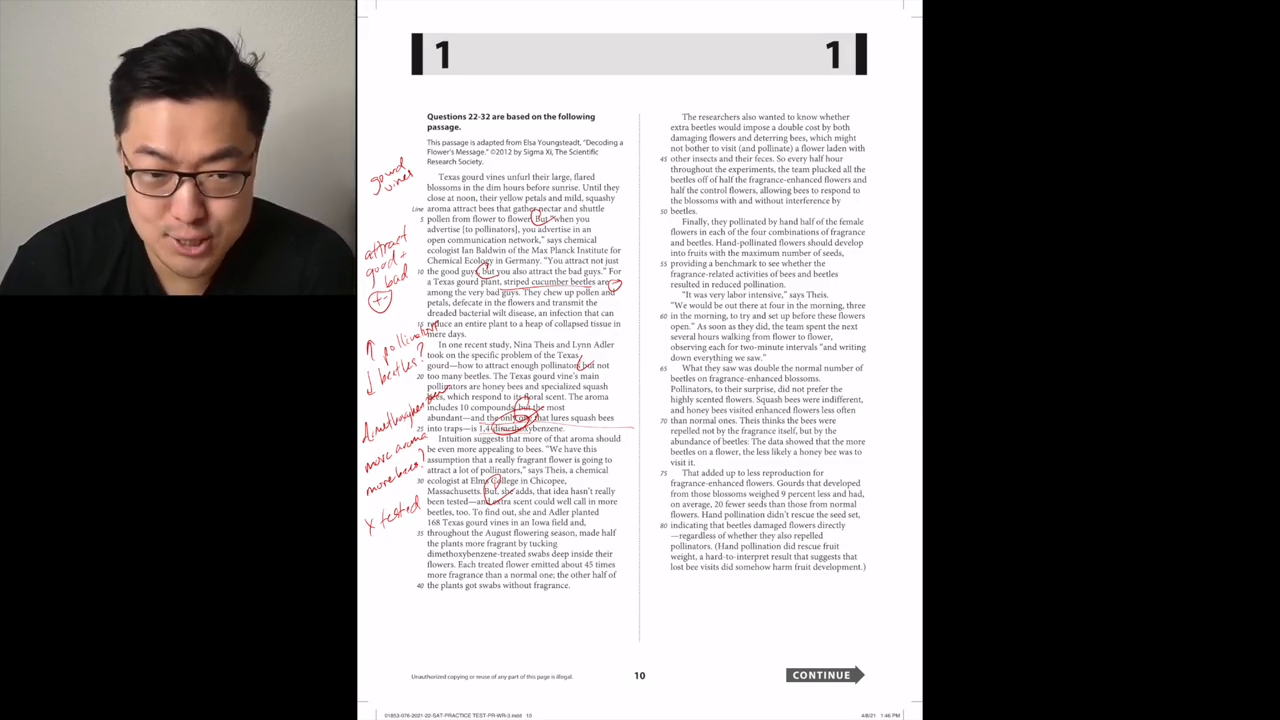
drag(418, 550, 424, 636)
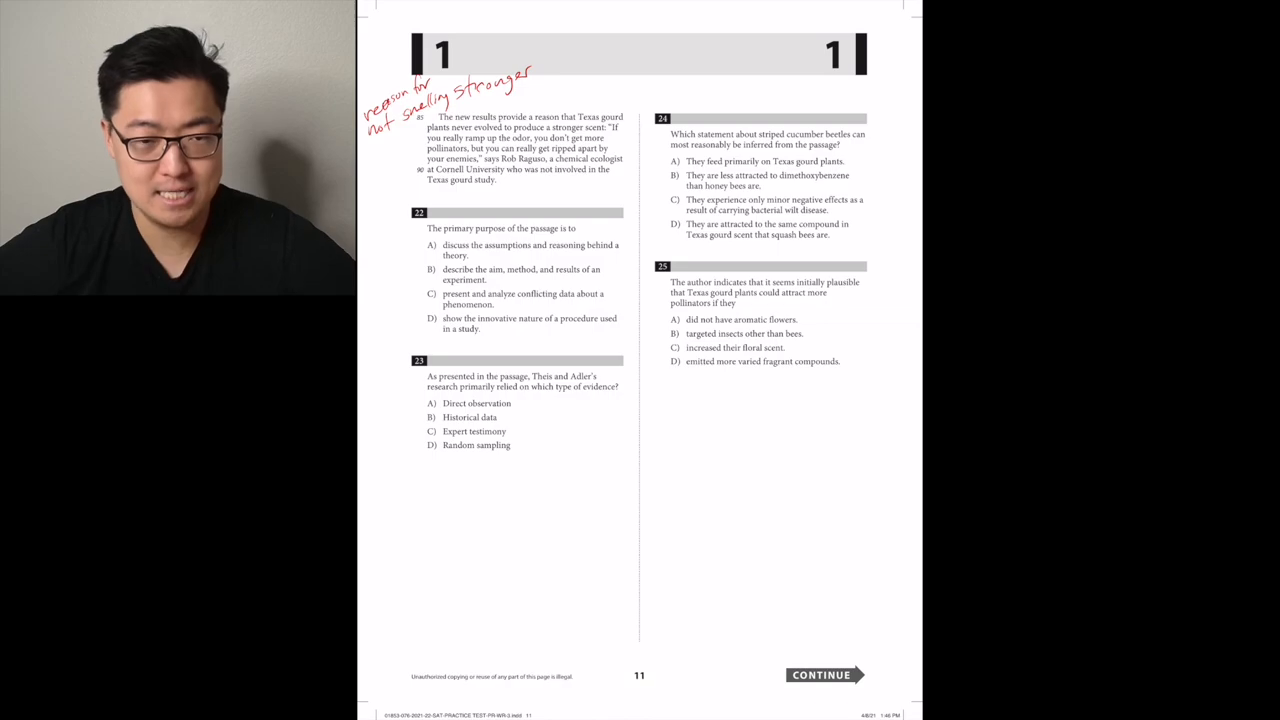
Note 'flow' above question 22, circle choice B and cross out choice D
text(flow)
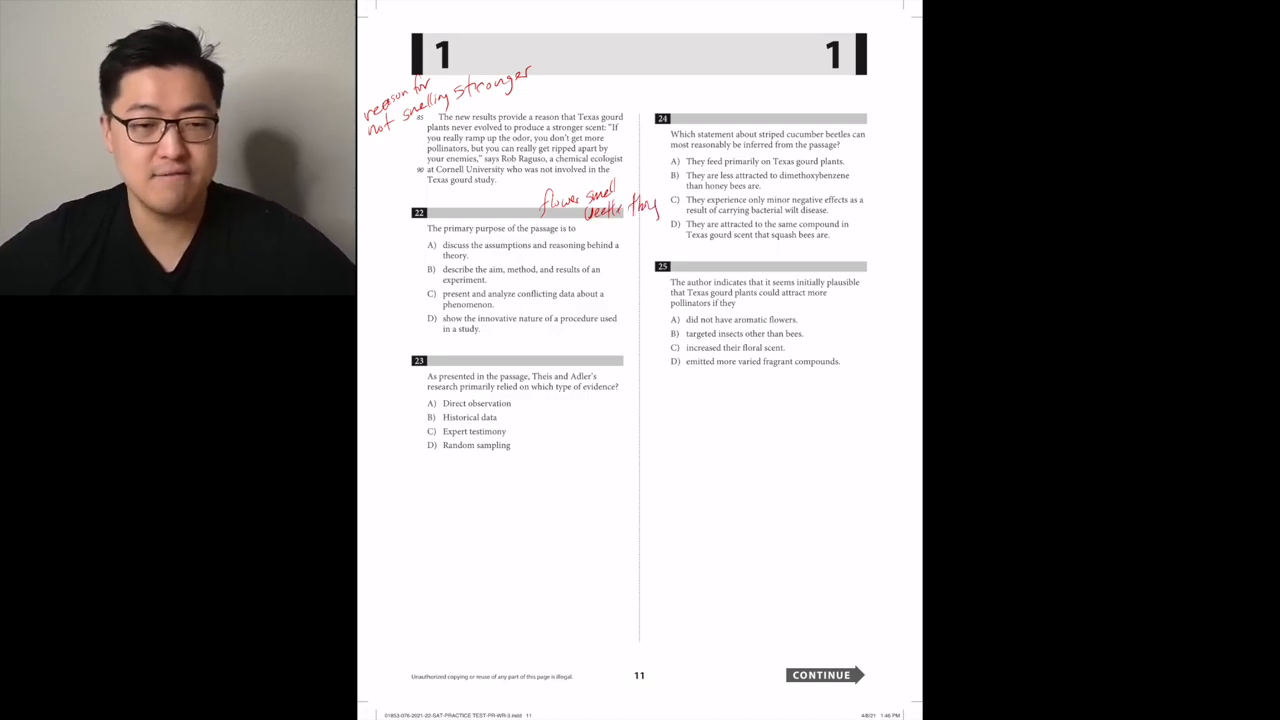
drag(480, 248, 540, 248)
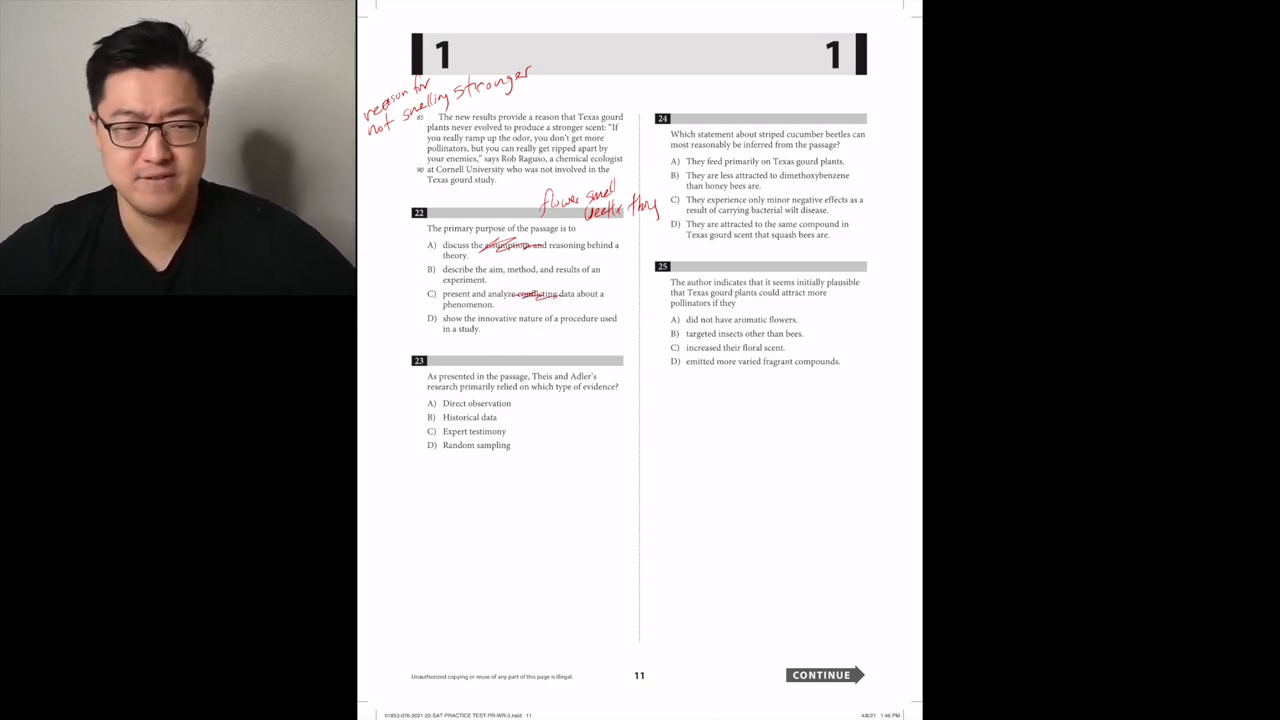
click(432, 270)
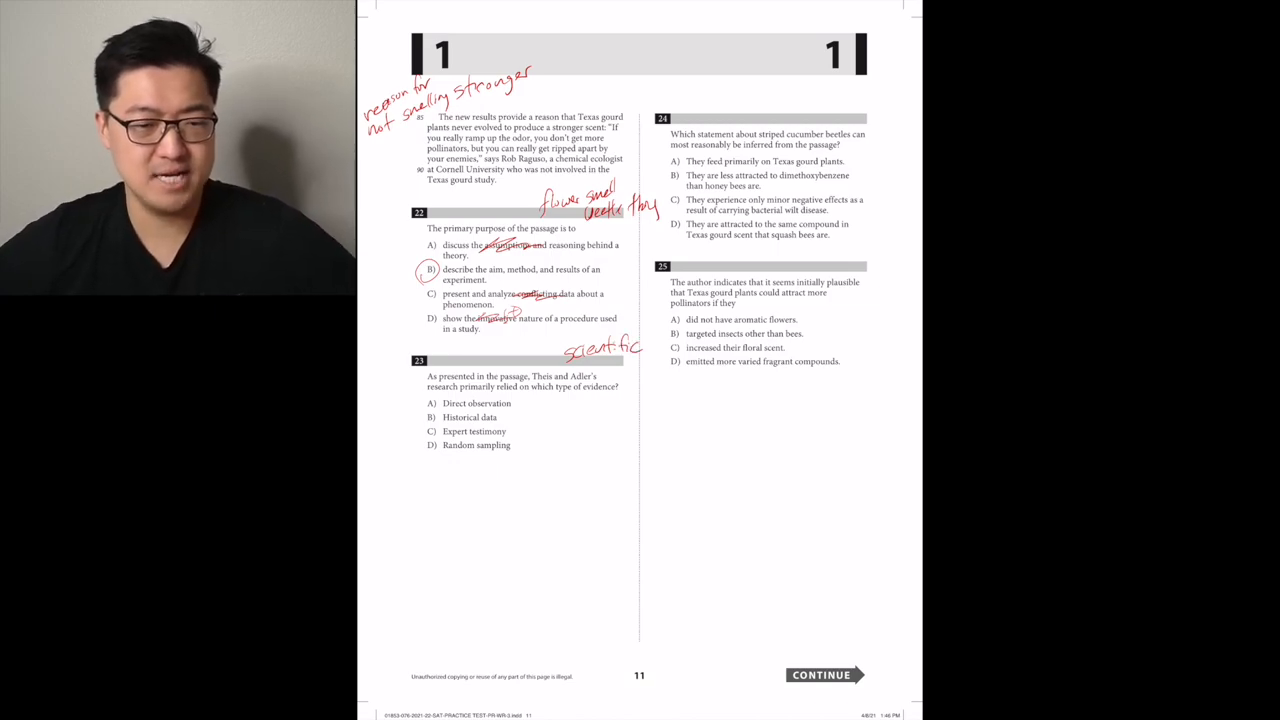
click(432, 404)
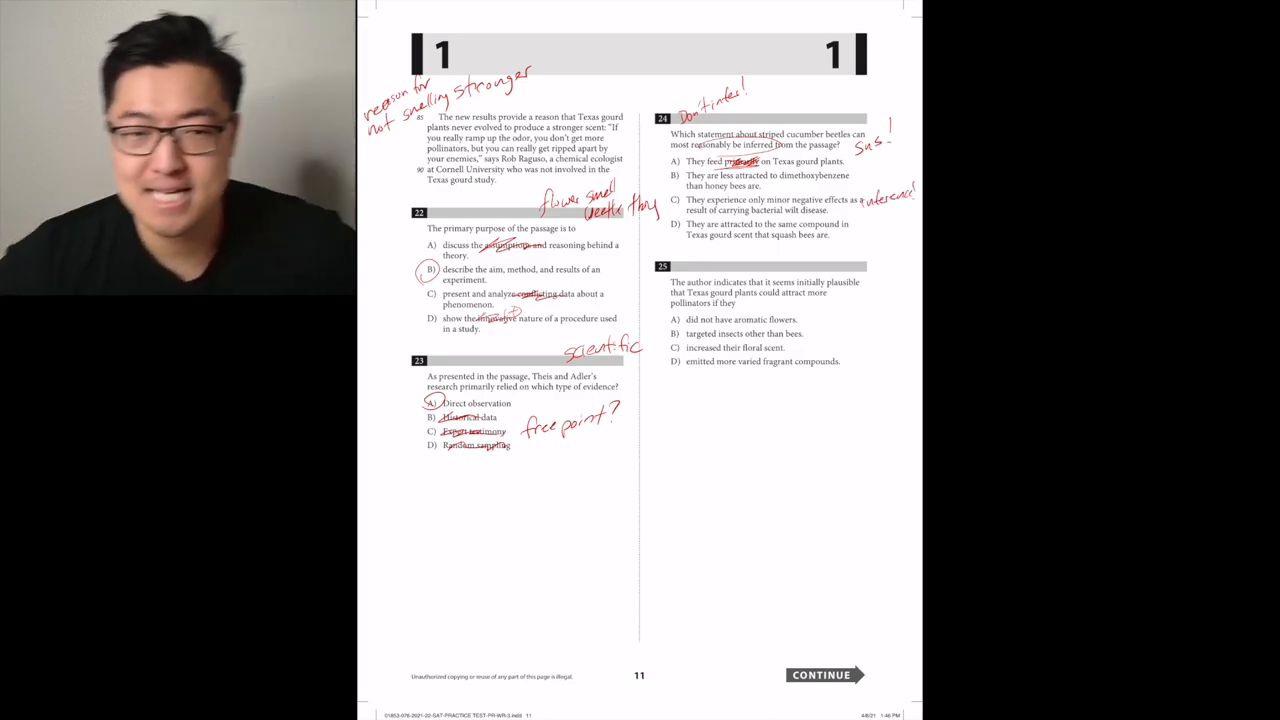
Circle choice A of question 23 as the direct-observation answer
drag(690, 198, 856, 210)
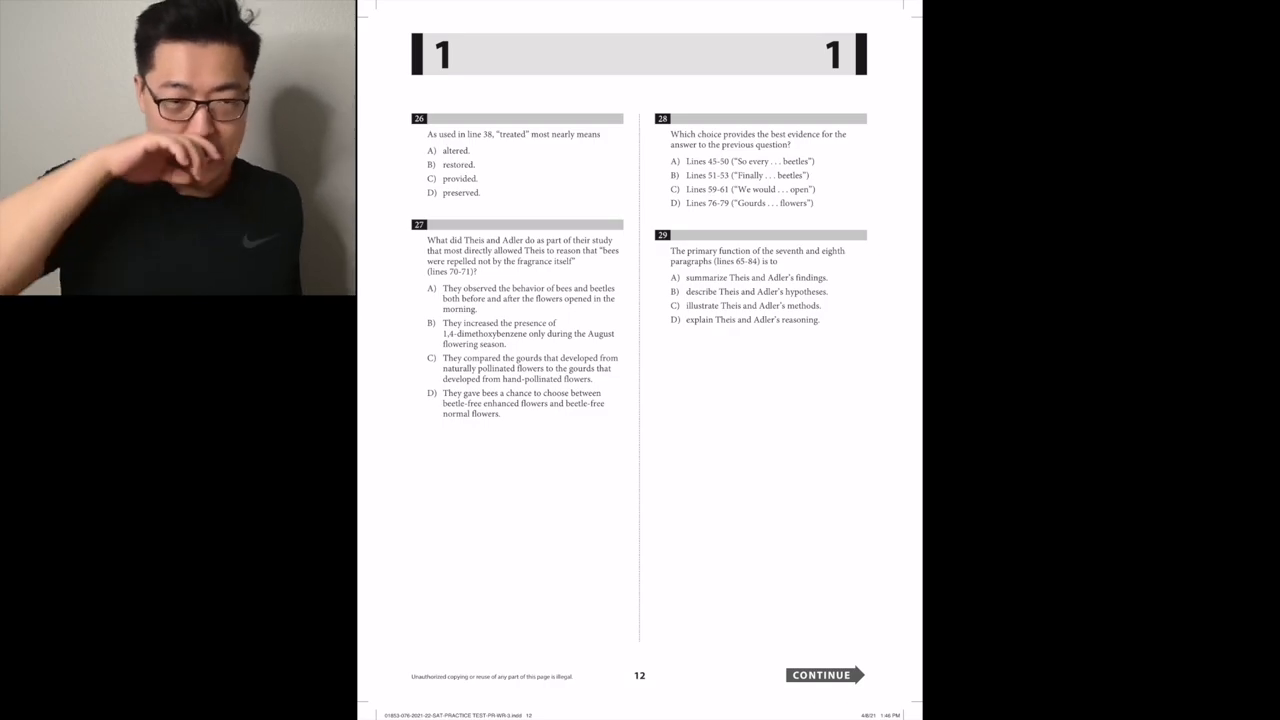
Revisit questions 24–25, the annotated page 10 passage, and return to the questions 22–25 page
click(432, 150)
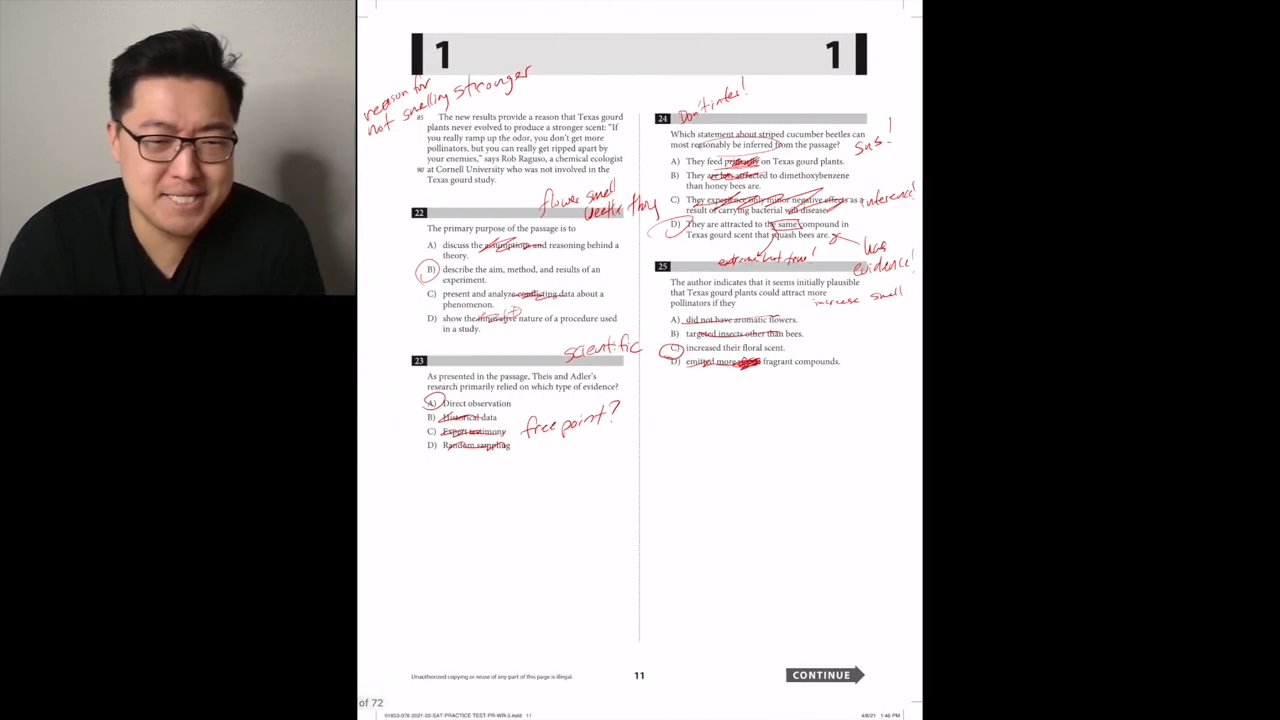
click(820, 674)
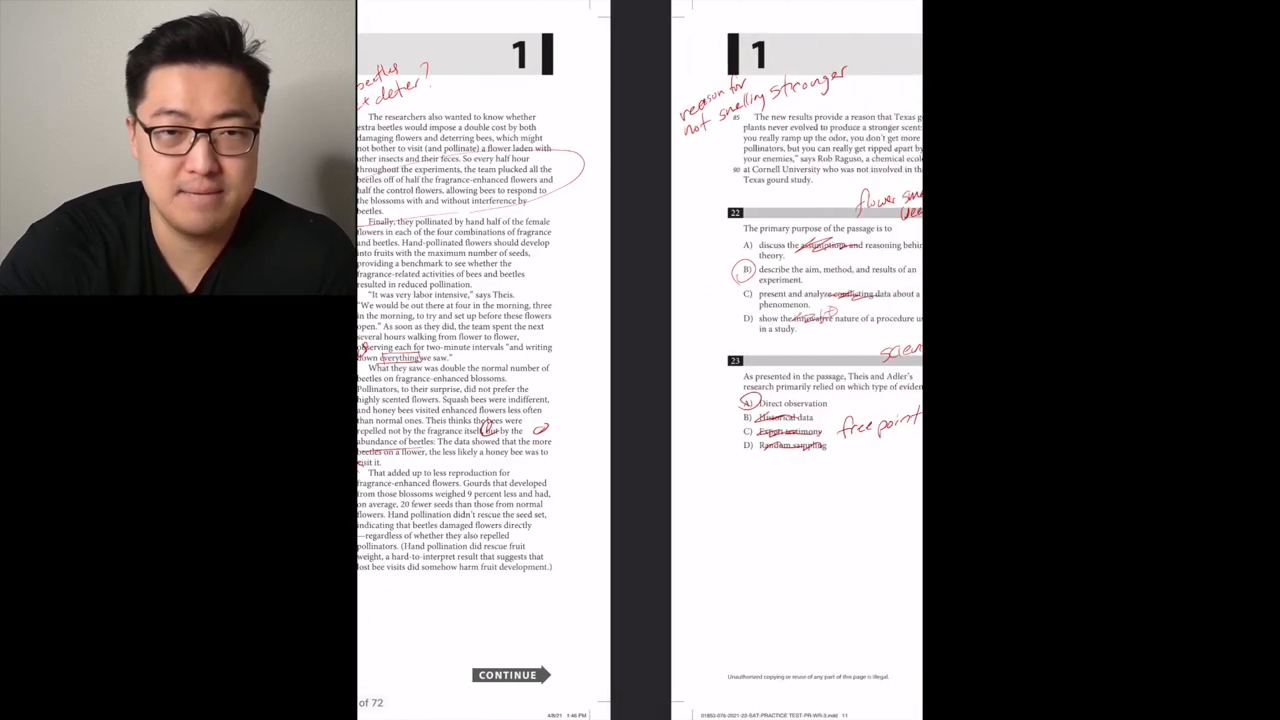
click(508, 674)
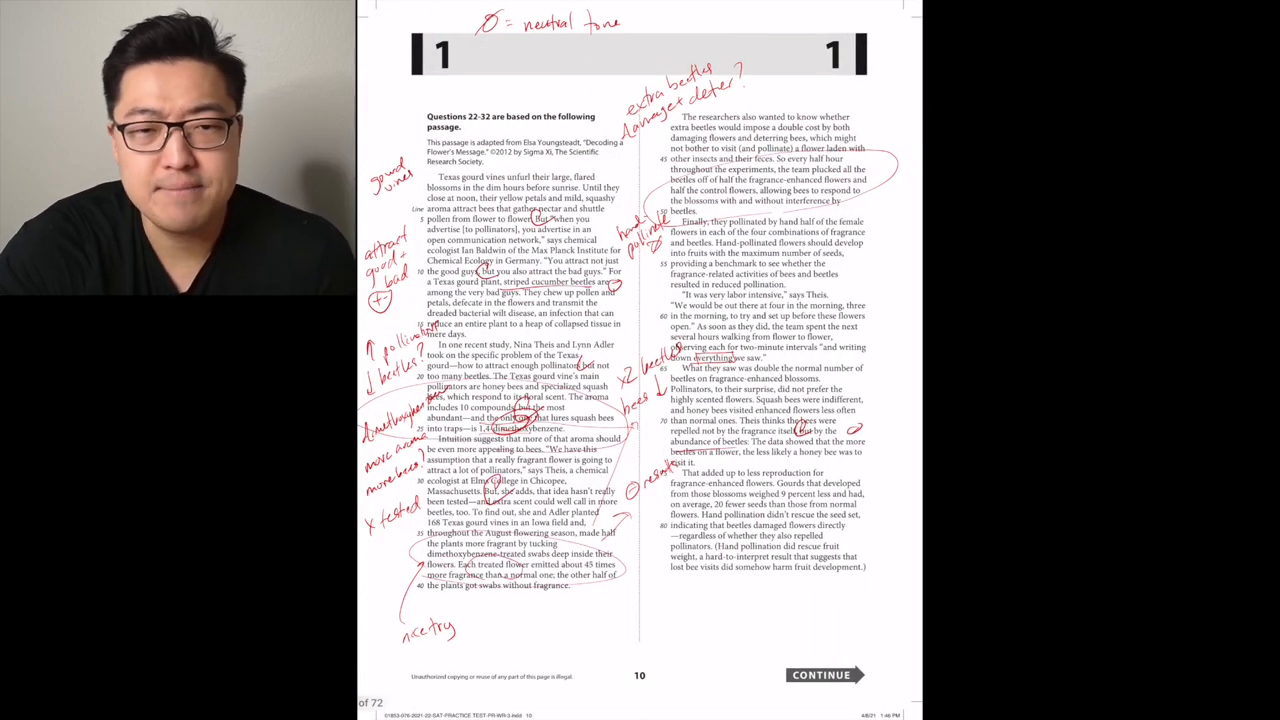
click(822, 674)
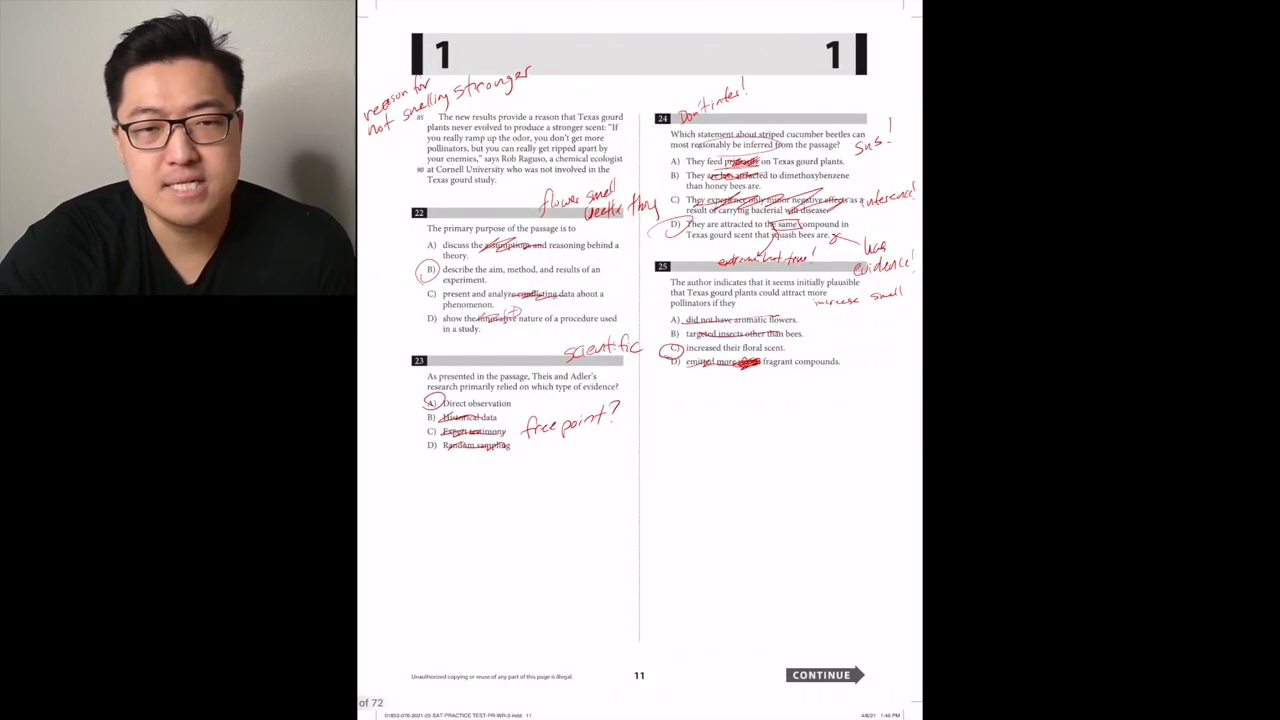
Scroll down past page 11 toward the next page of the test
click(822, 674)
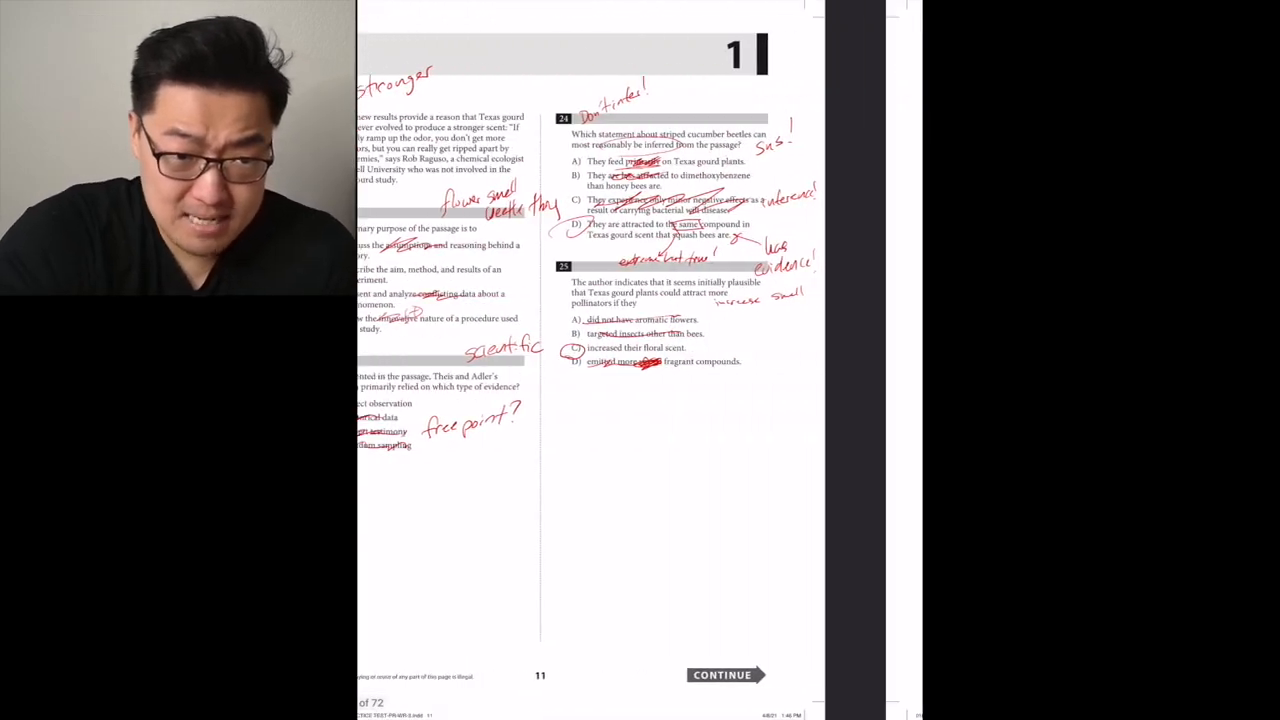
Move to page 13 showing questions 30–32
click(720, 674)
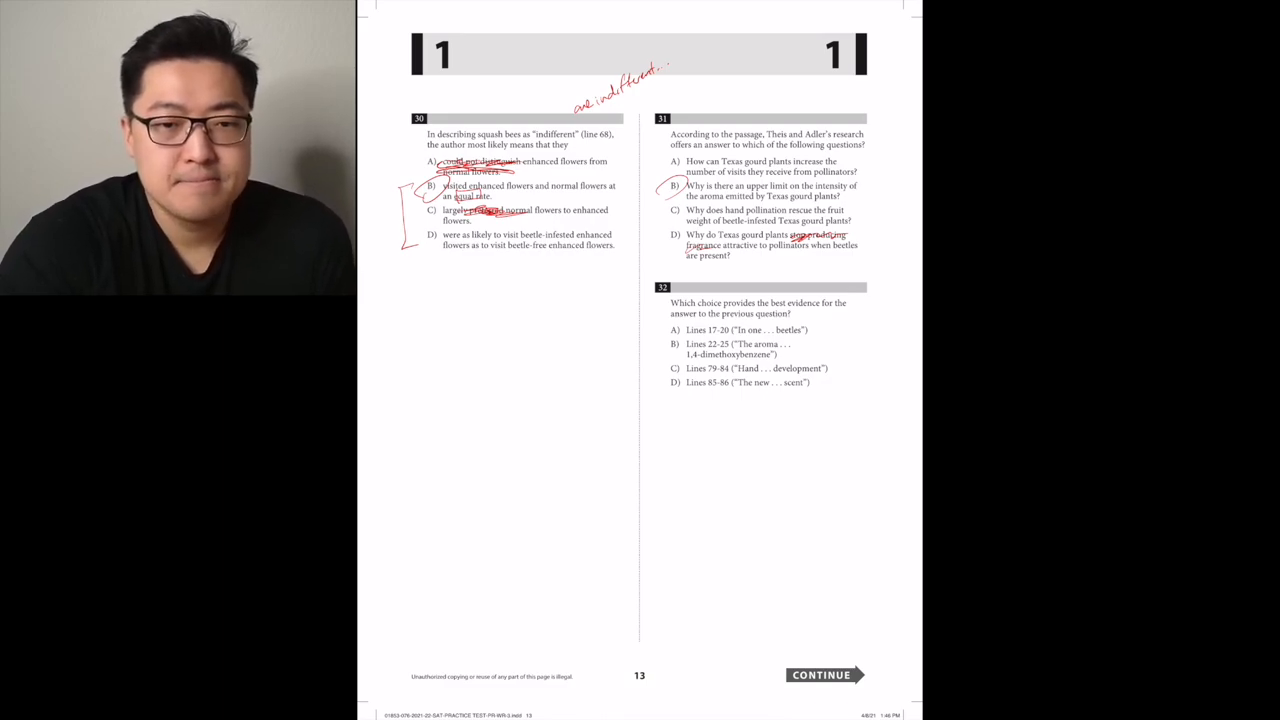
Underline and circle choice D, lines 85–86, for question 32 and head toward page 14
drag(690, 392, 810, 392)
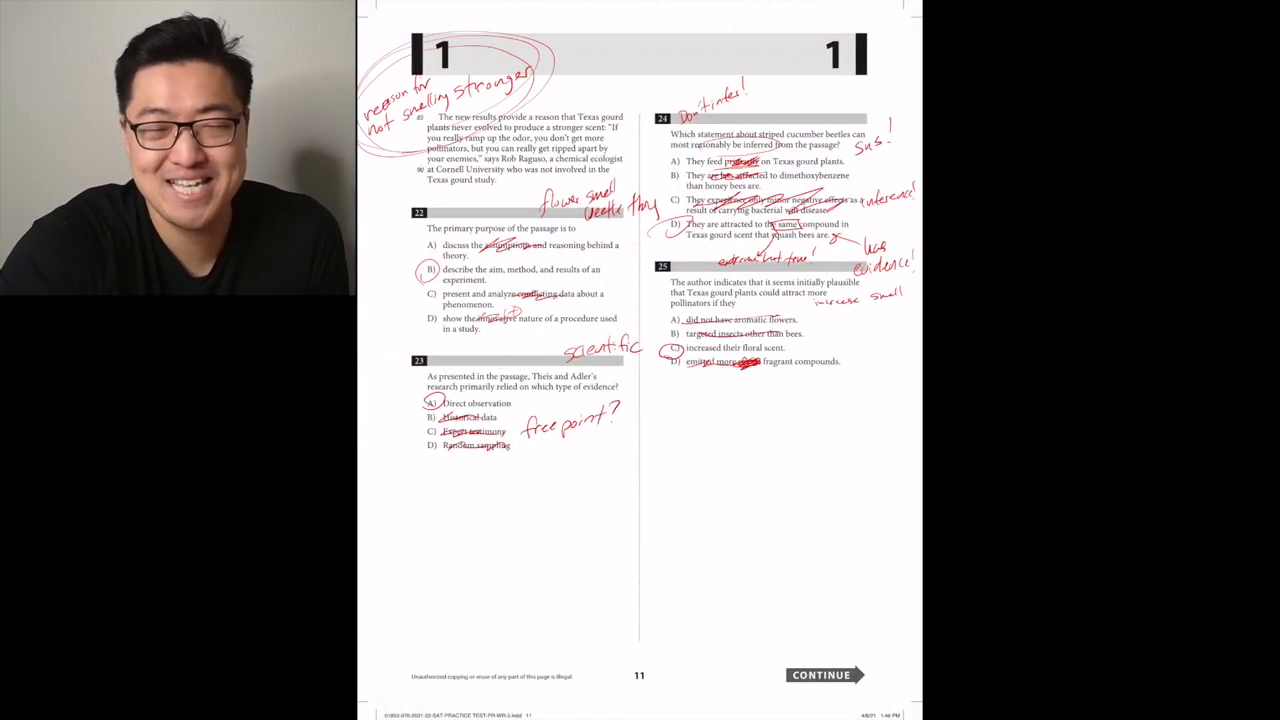
scroll(down, 3)
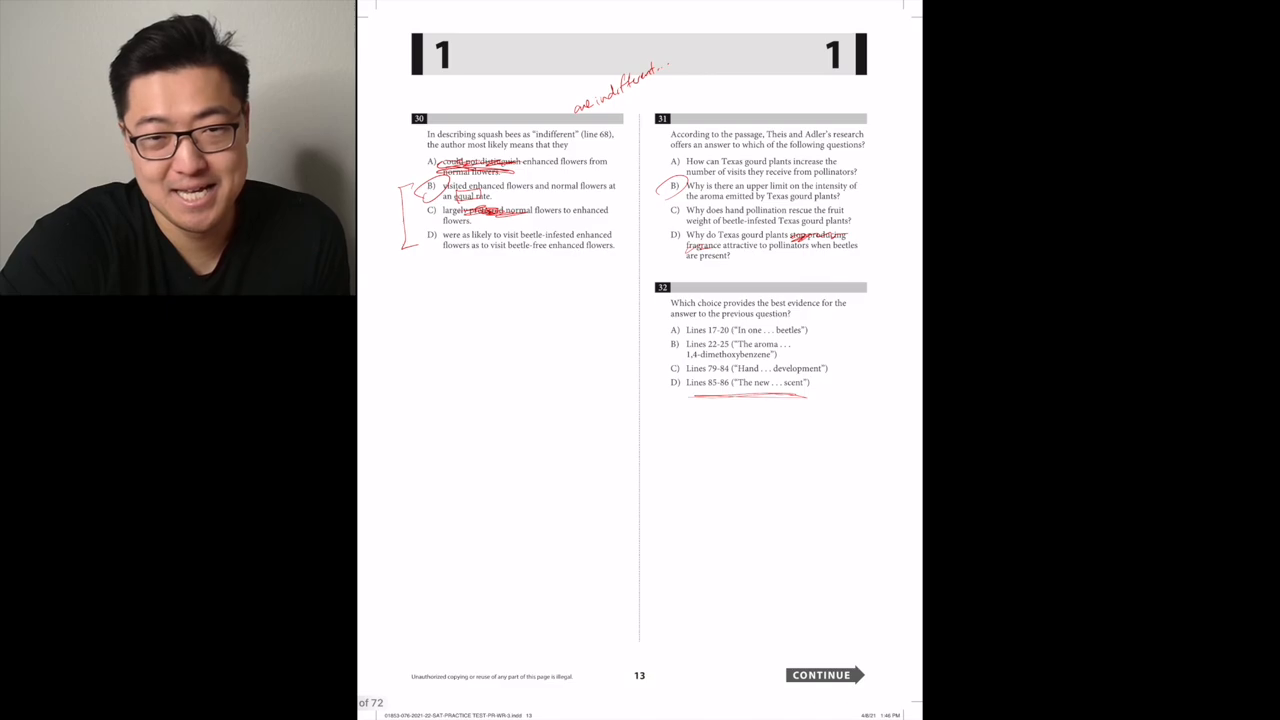
click(676, 382)
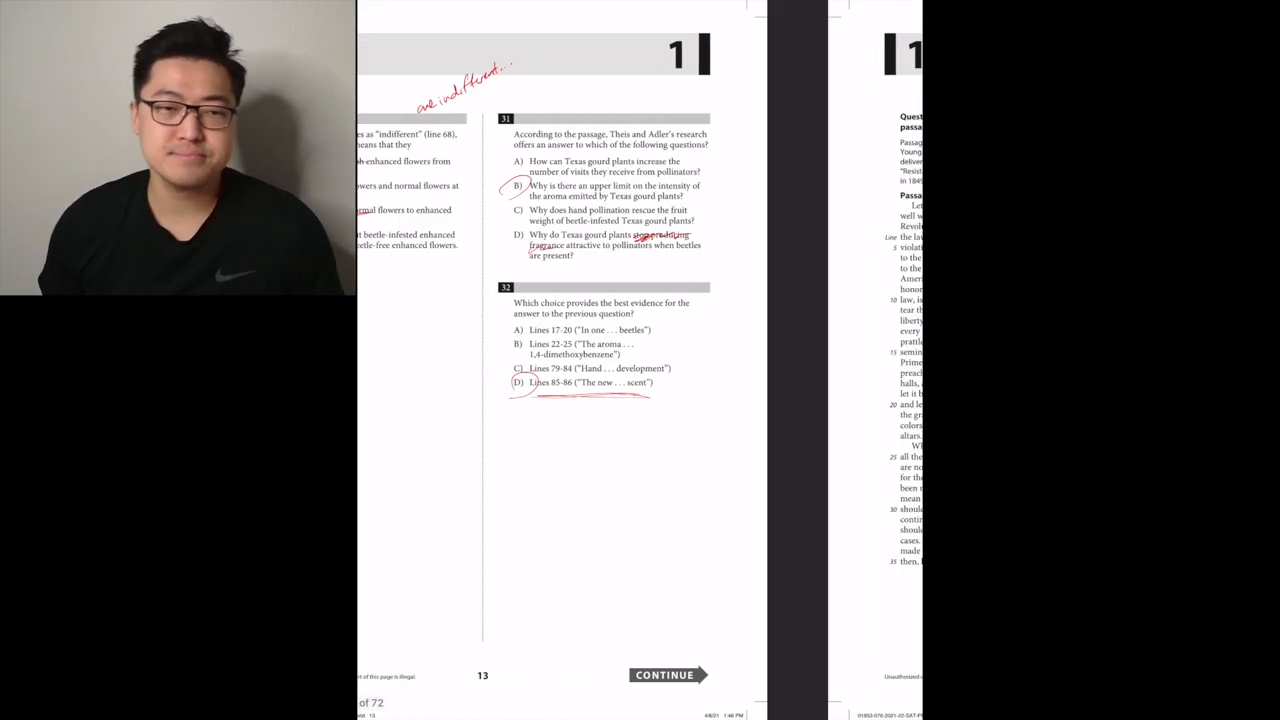
Move to page 14's Lincoln–Thoreau paired passages and add a handwritten note heading the passage
click(664, 674)
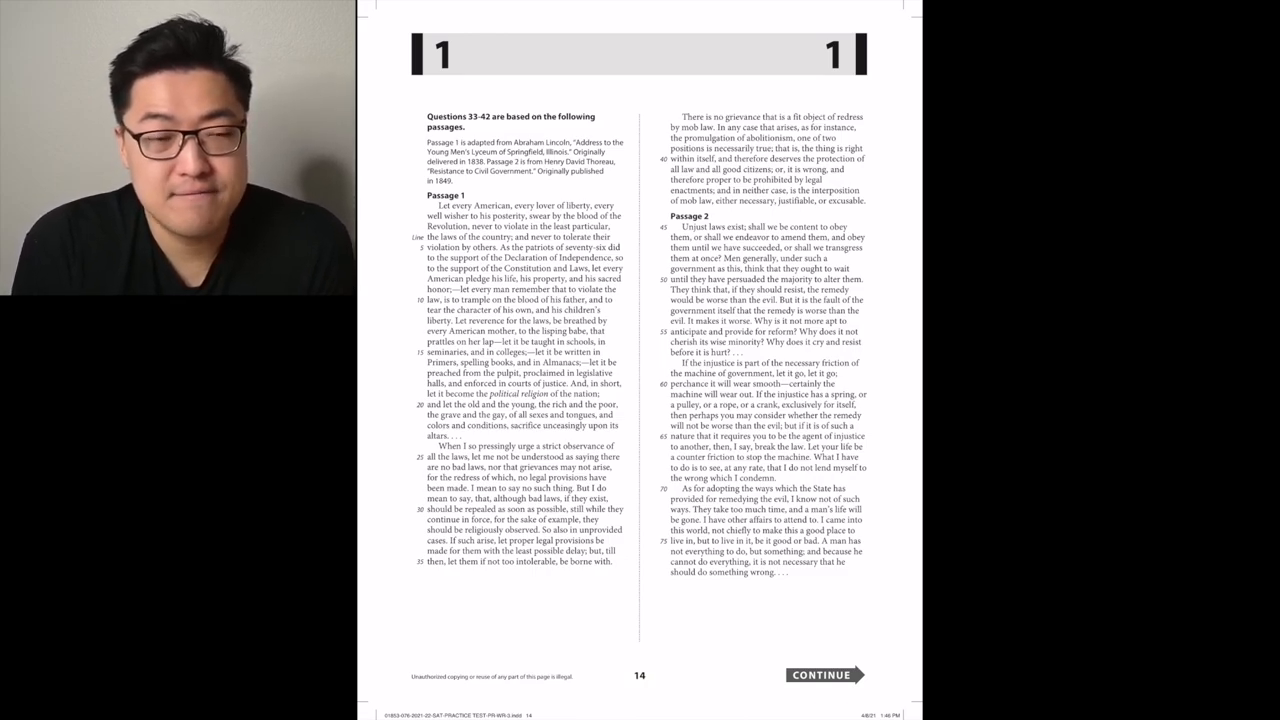
drag(376, 196, 404, 230)
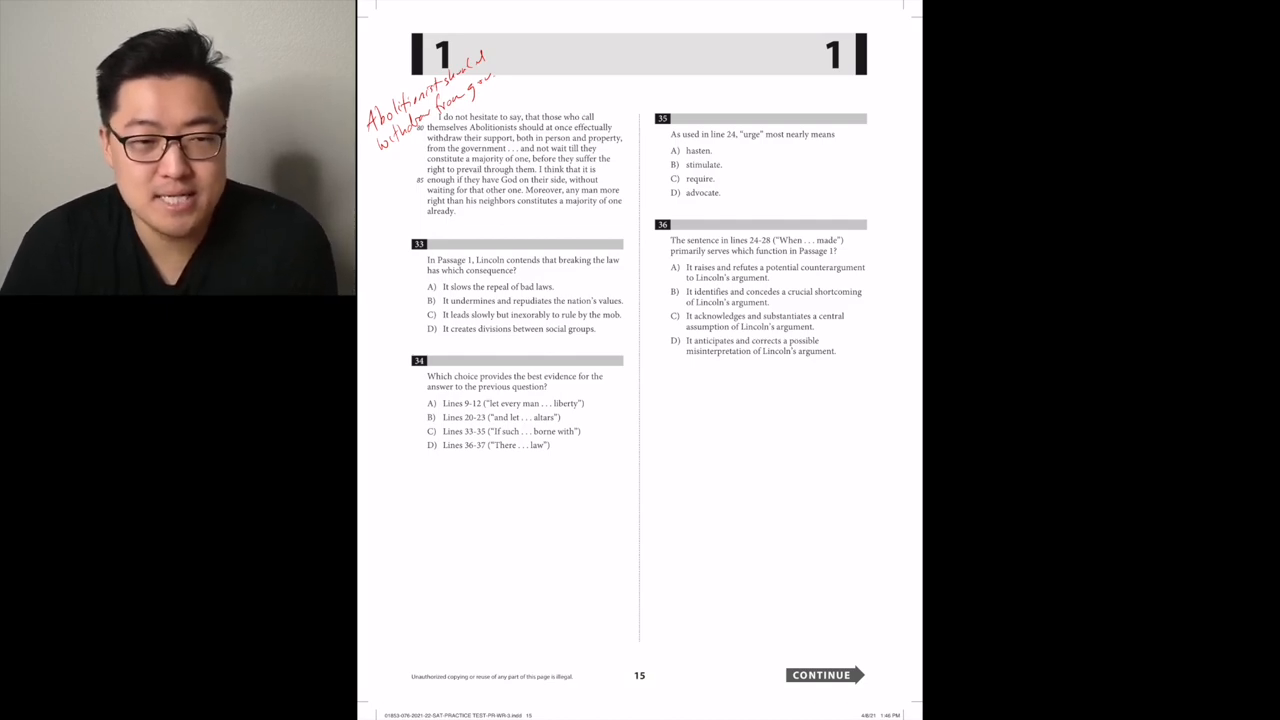
Mark up question 33's choices C and D and handwrite 'That is not what Lincoln said' beneath
drag(590, 236, 616, 236)
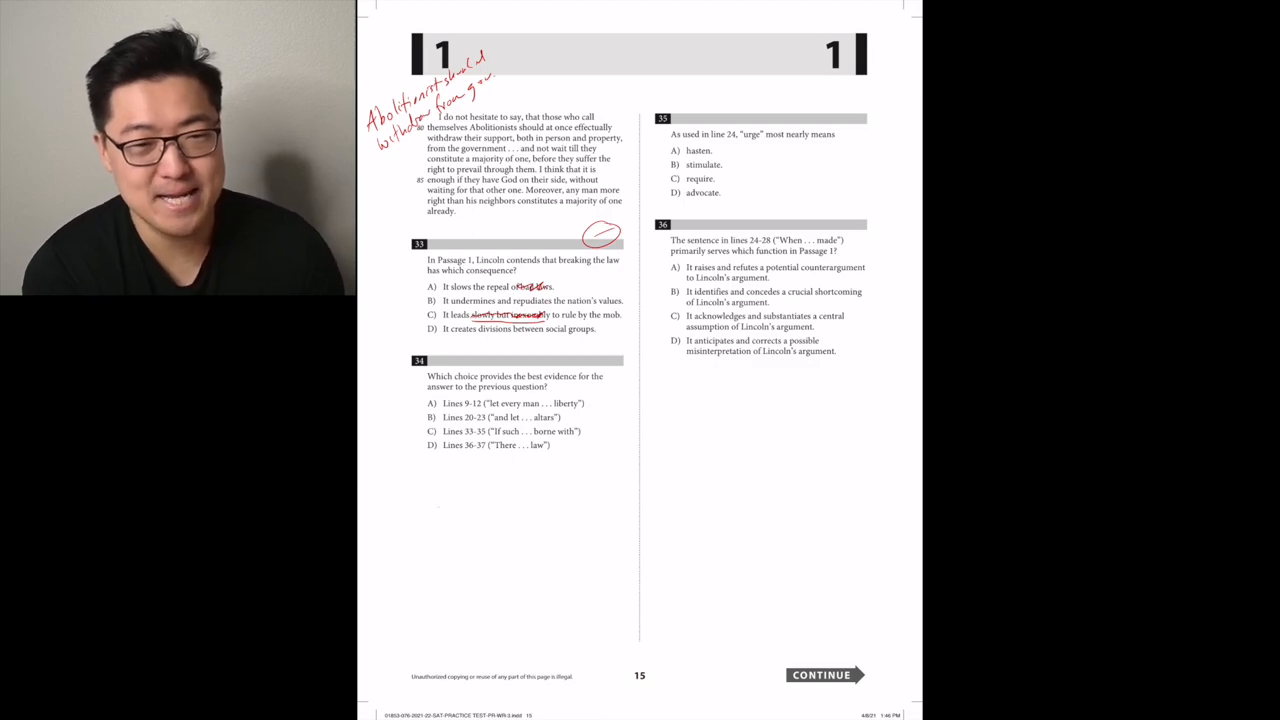
text(that is not what Lincoln said)
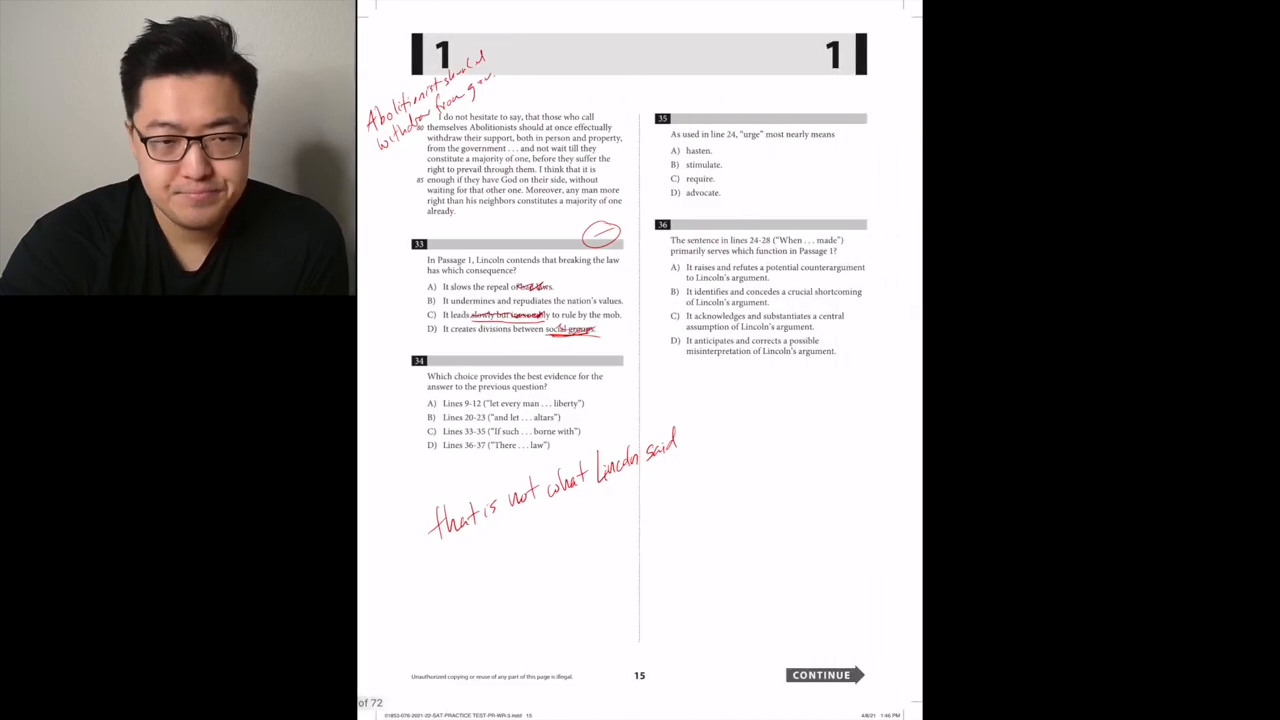
click(570, 418)
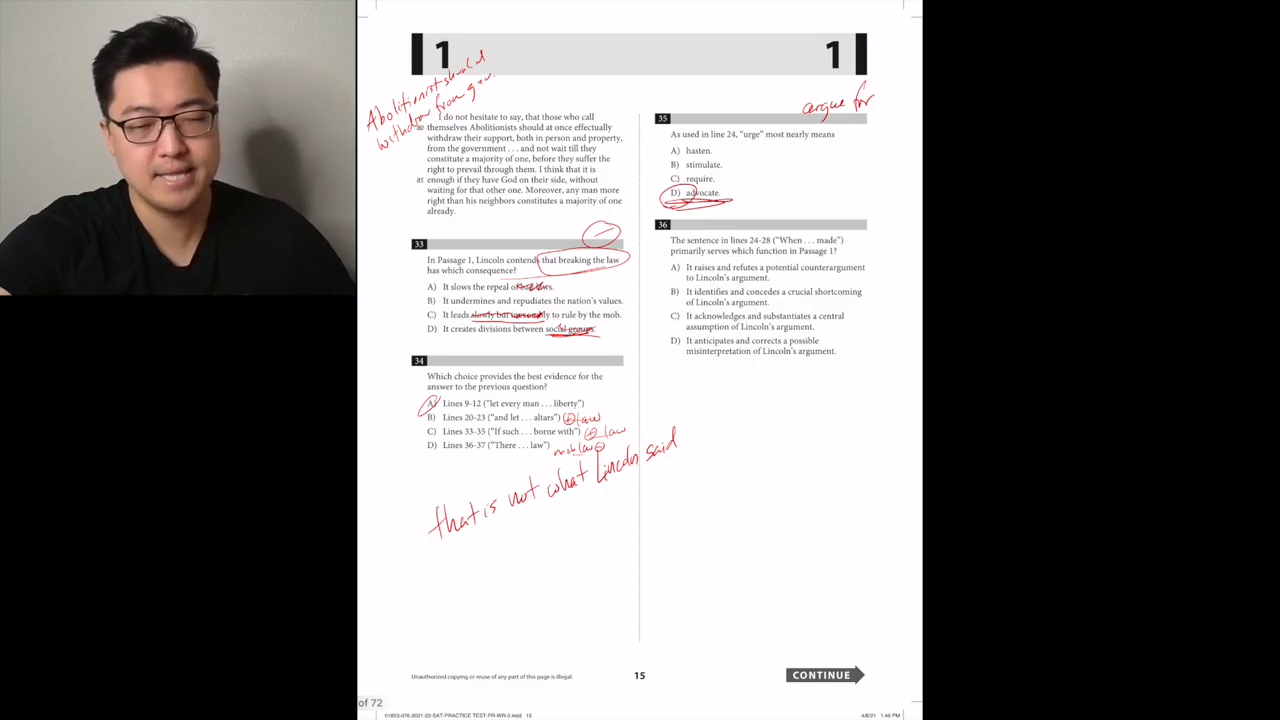
Jot a note beside question 36 and underline key words in its answer choices
click(836, 210)
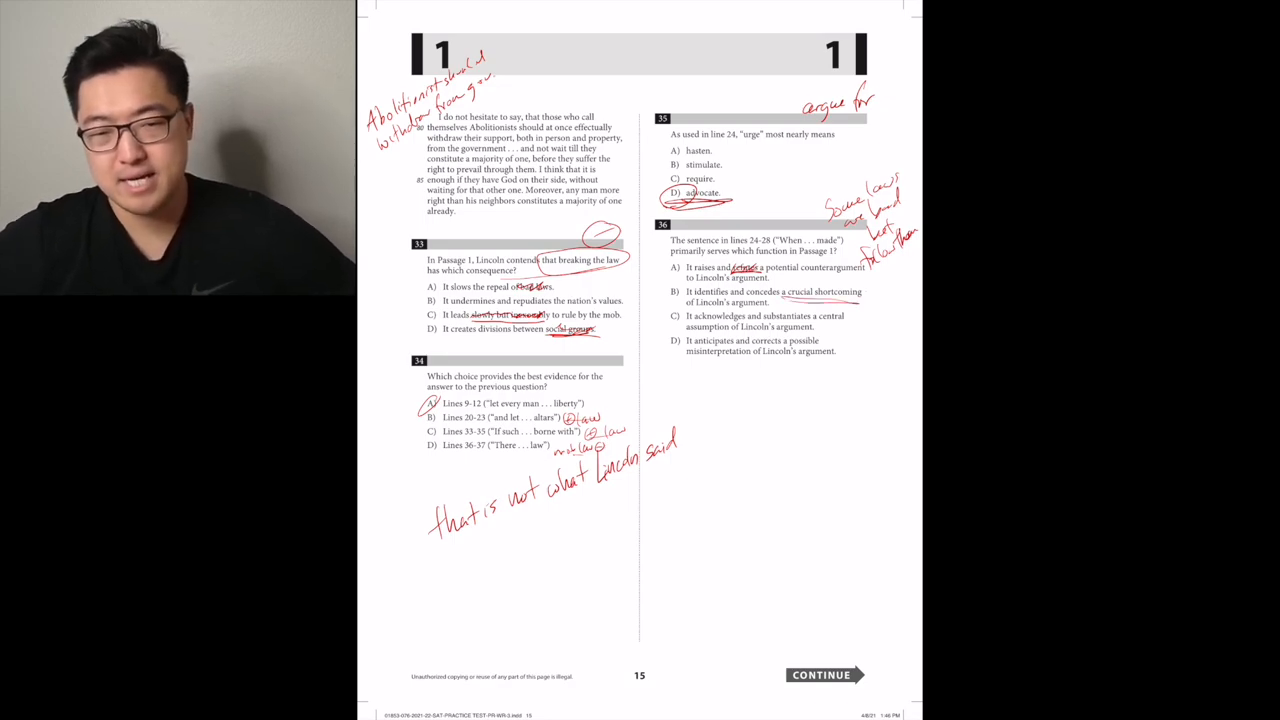
drag(810, 290, 878, 290)
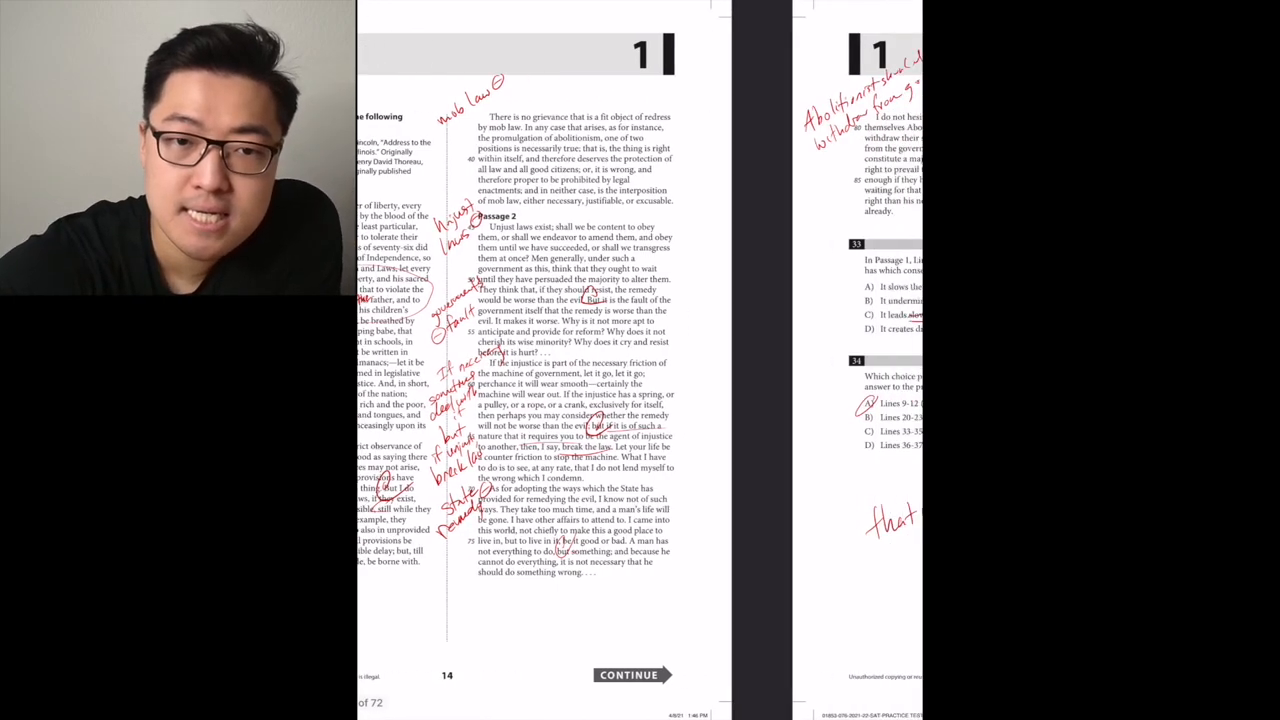
Mark up question 38 and 39 choices on page 16 with a 'this ex...' note, then continue onward
click(628, 674)
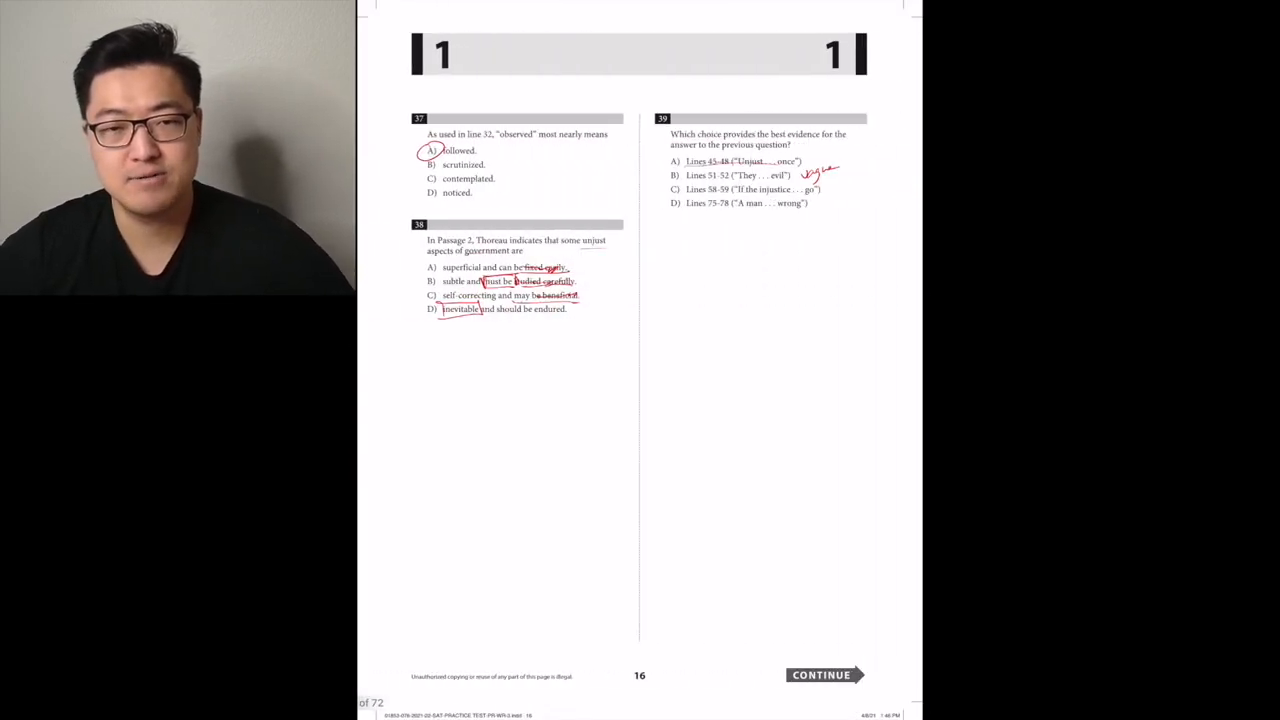
drag(450, 360, 450, 336)
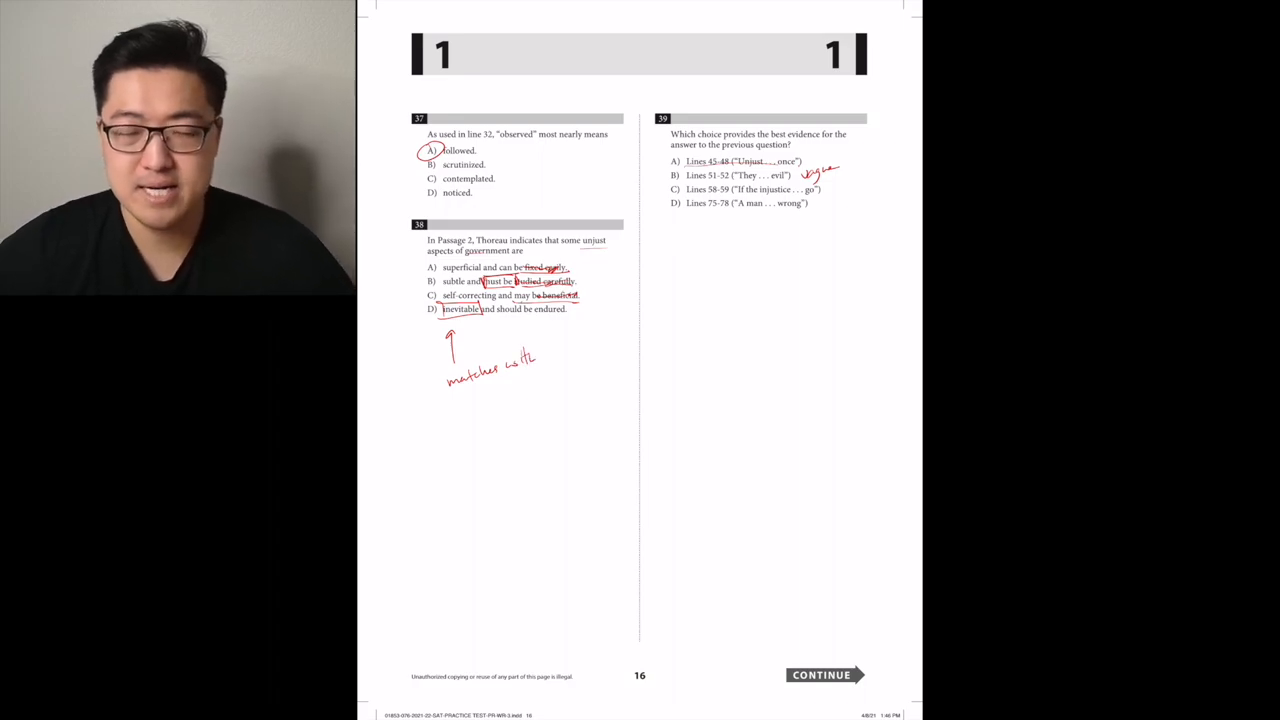
text(this extreme)
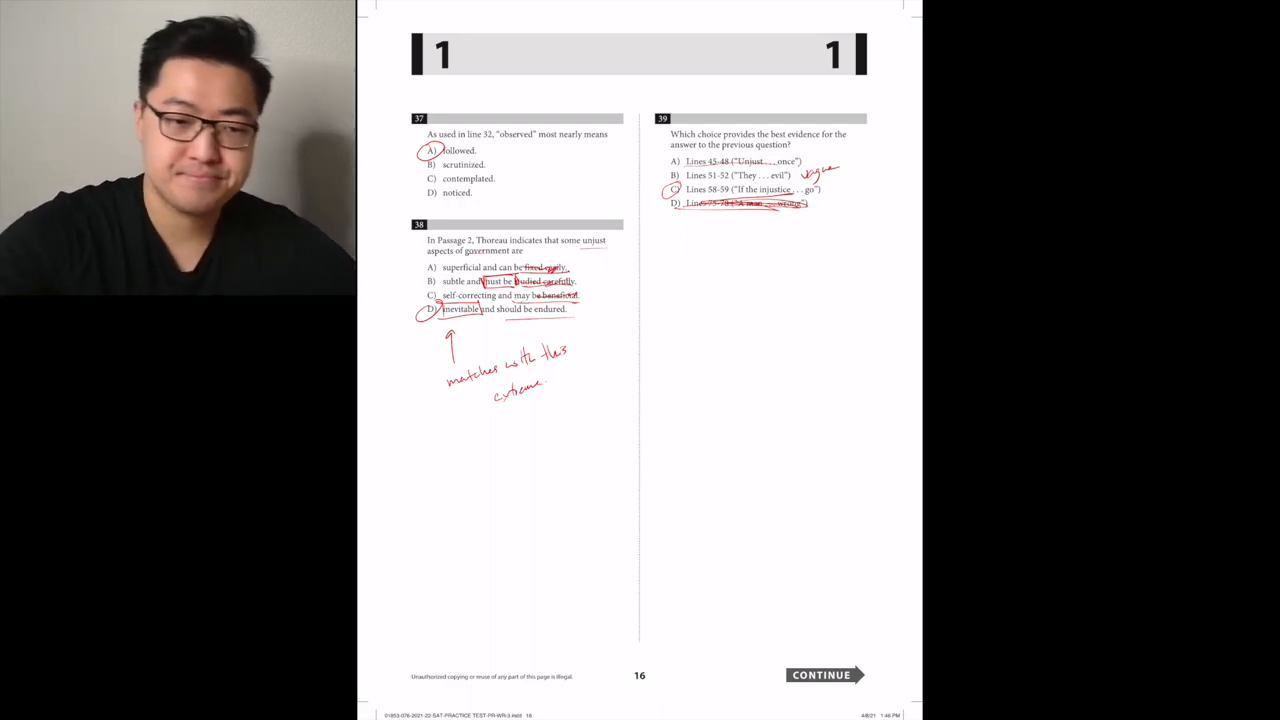
click(820, 674)
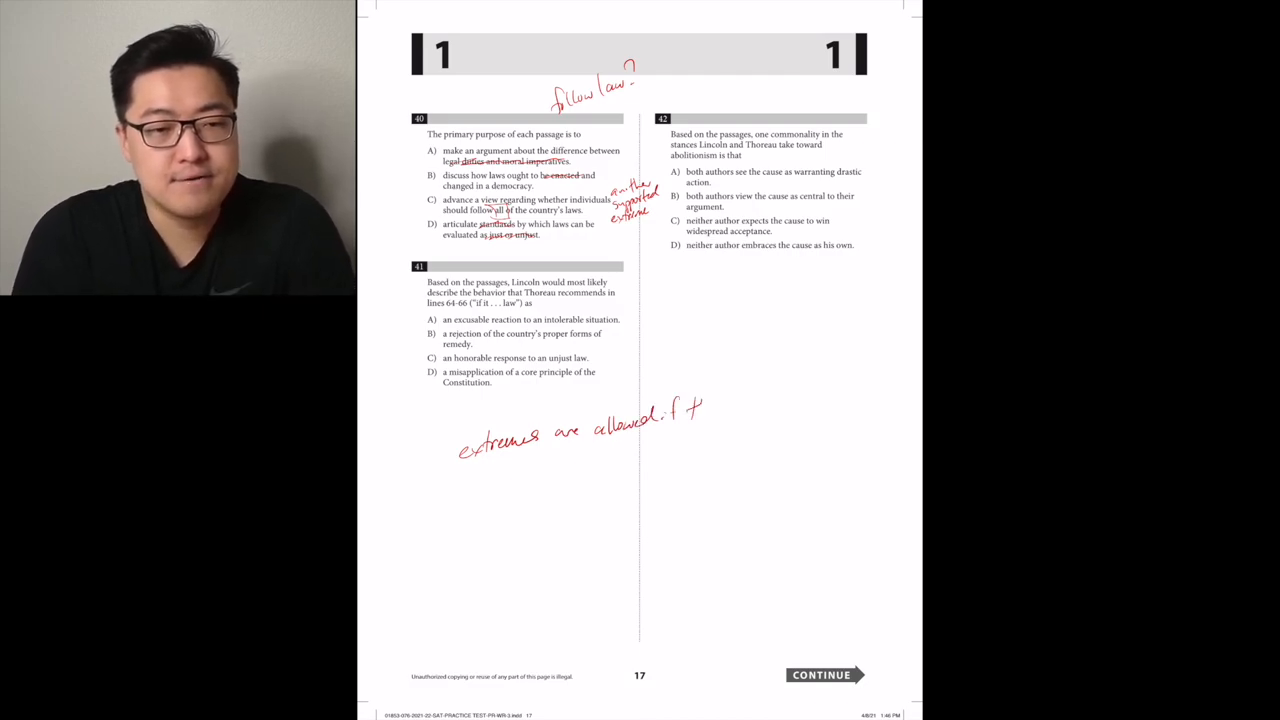
Write the 'extremes are allowed if the passage says them' note beside questions 40–41
text(the passe)
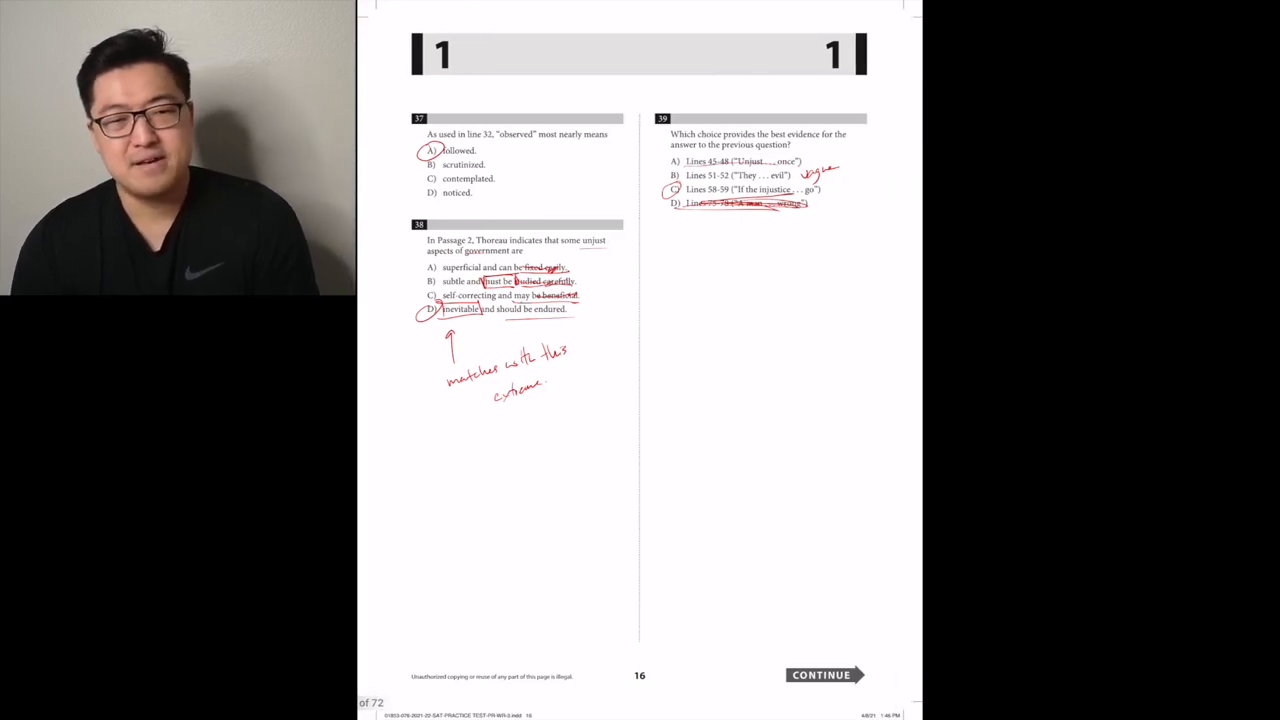
click(820, 674)
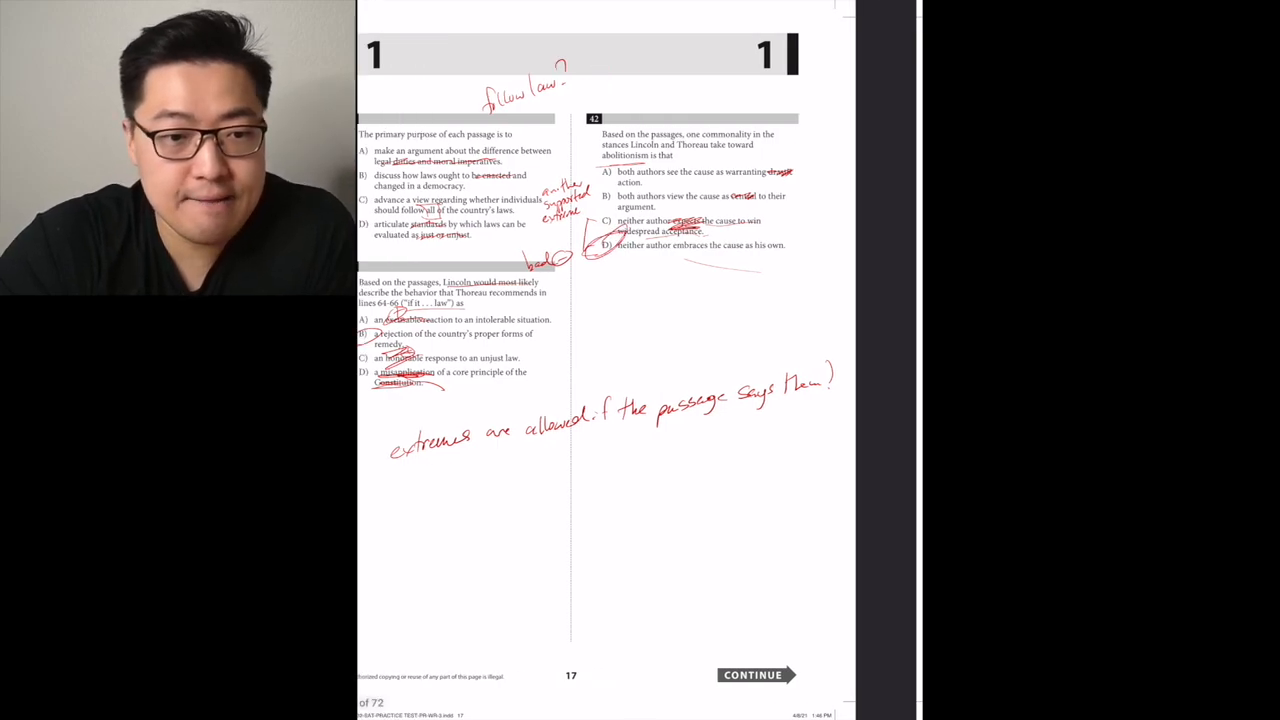
Finish the page 17 markup and advance to the page 18 solar-panel passage
click(752, 674)
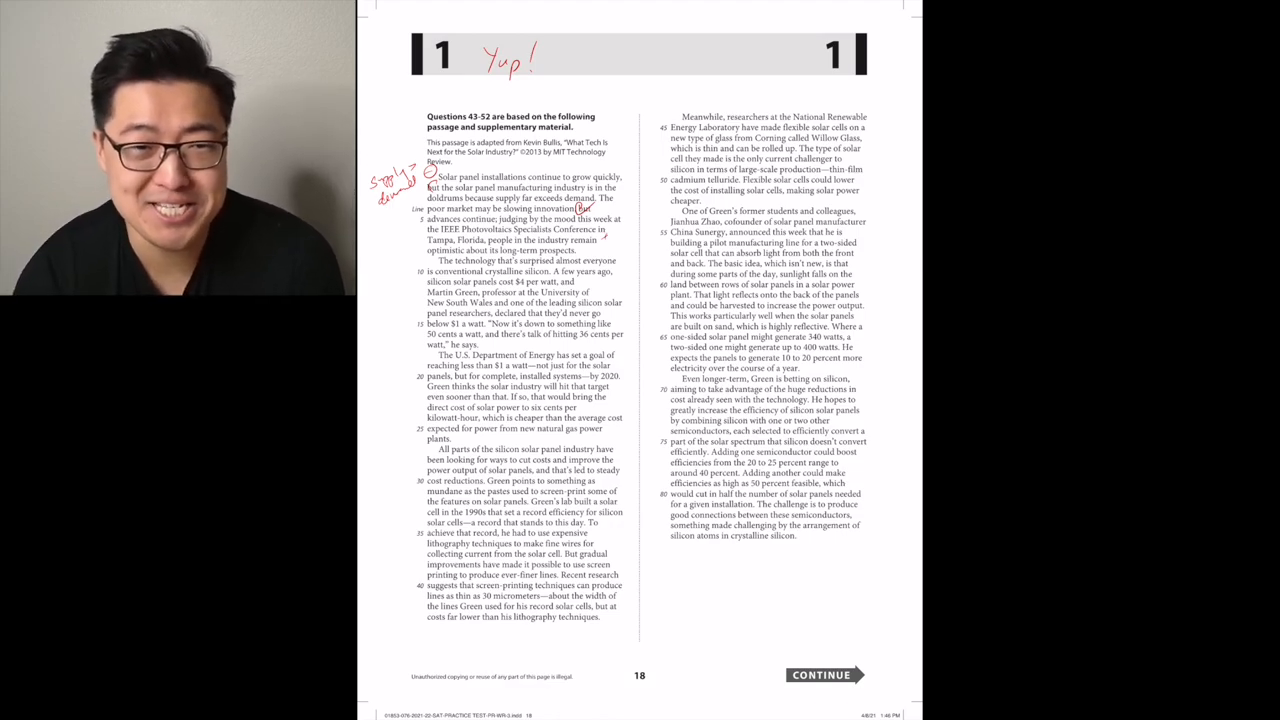
Write 'Yup!' and a small red margin note beside the solar-panel passage's opening lines
drag(598, 232, 612, 244)
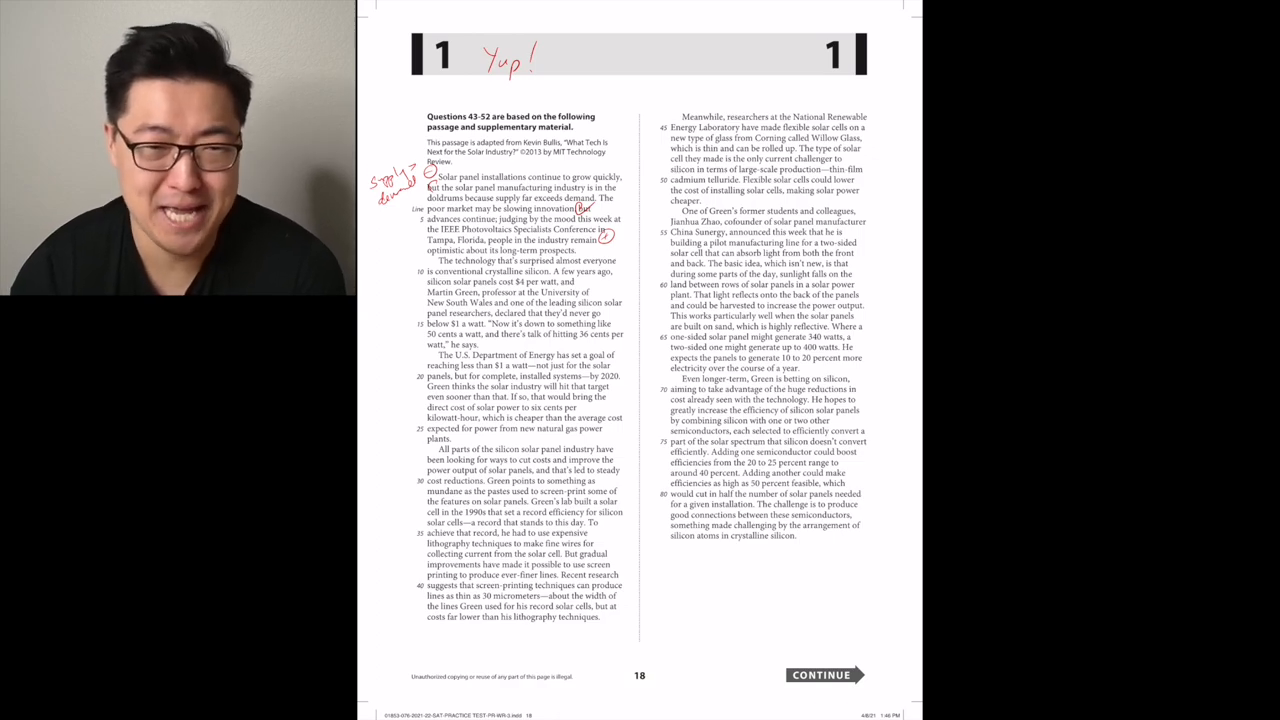